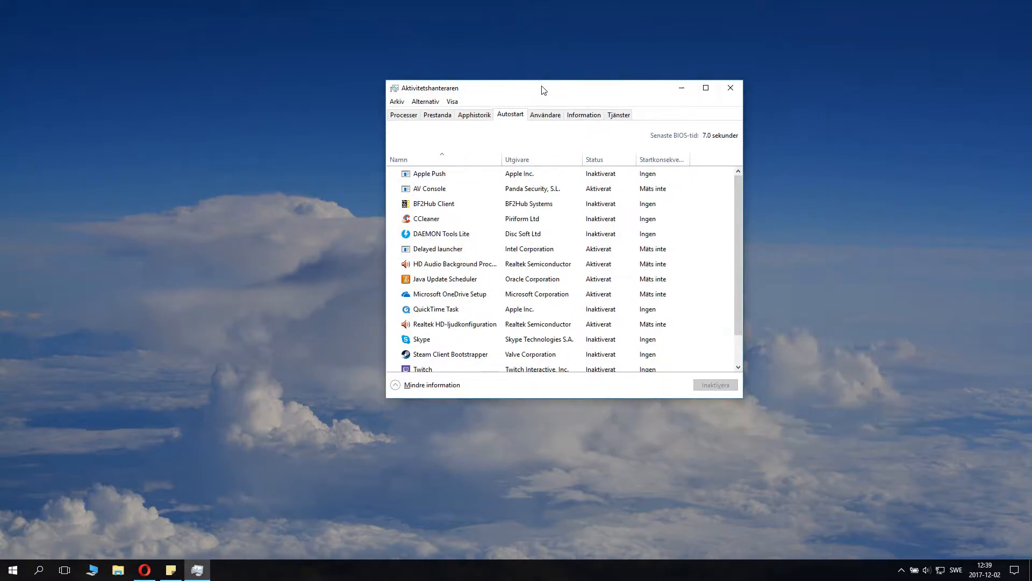
Step: Sort the Task Manager startup list by status so enabled programs appear first
drag(543, 89, 507, 93)
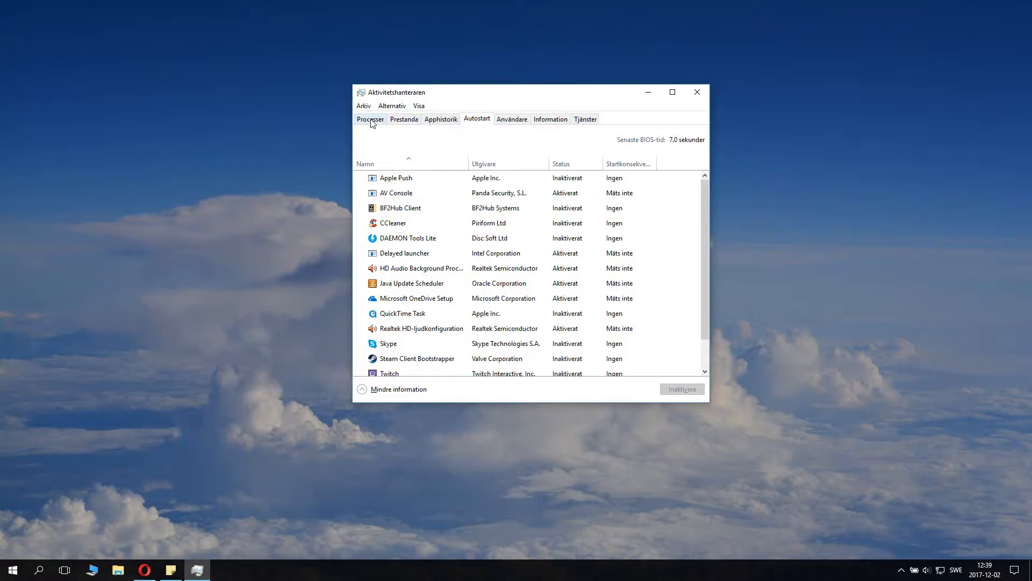
mouse_move(511, 120)
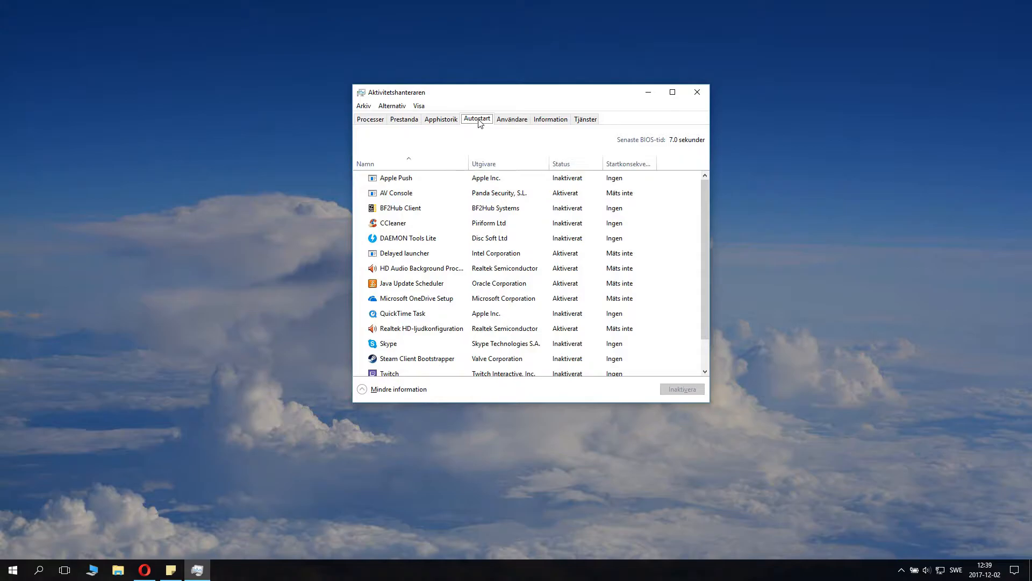
click(409, 178)
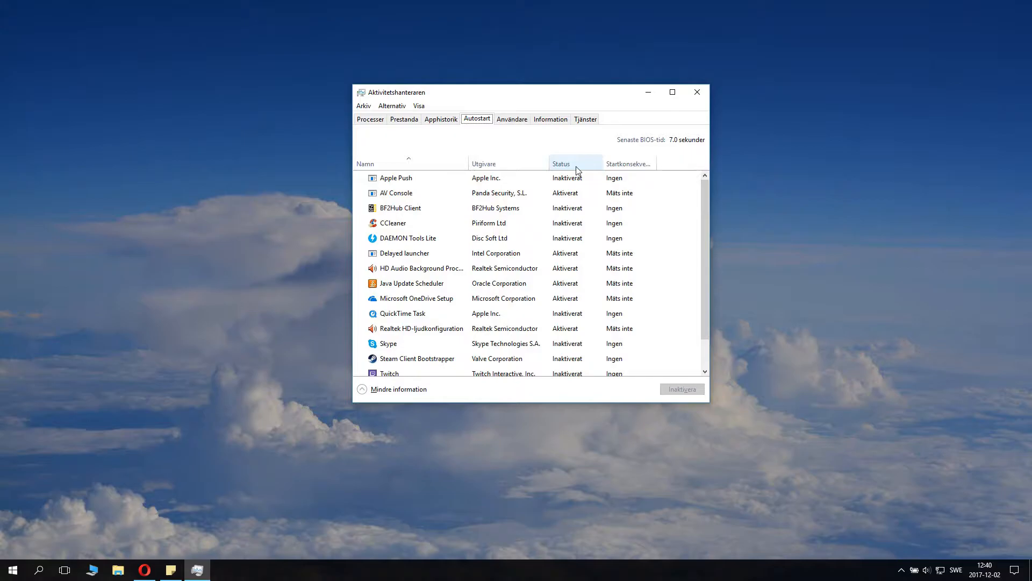
click(561, 164)
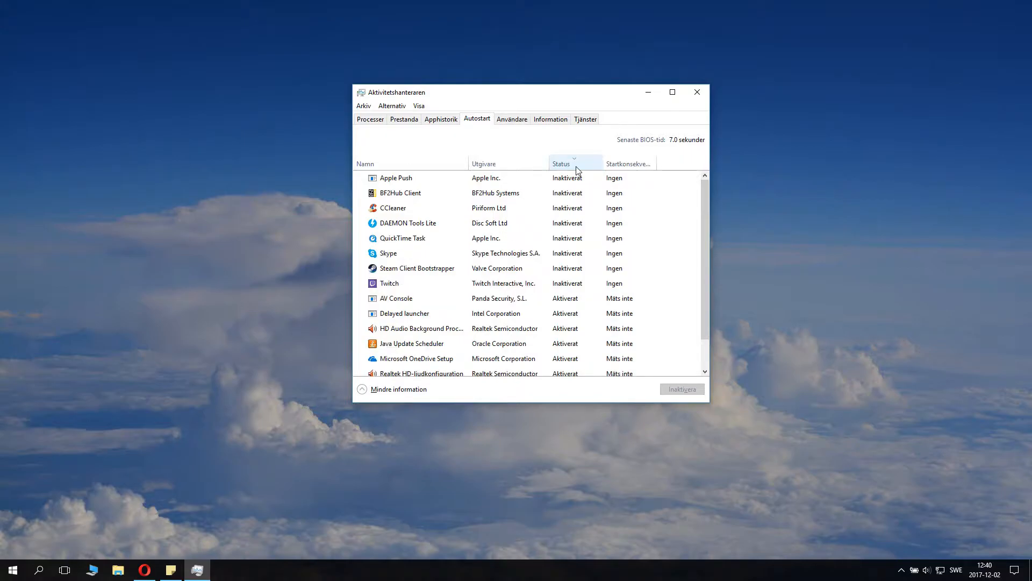
click(400, 192)
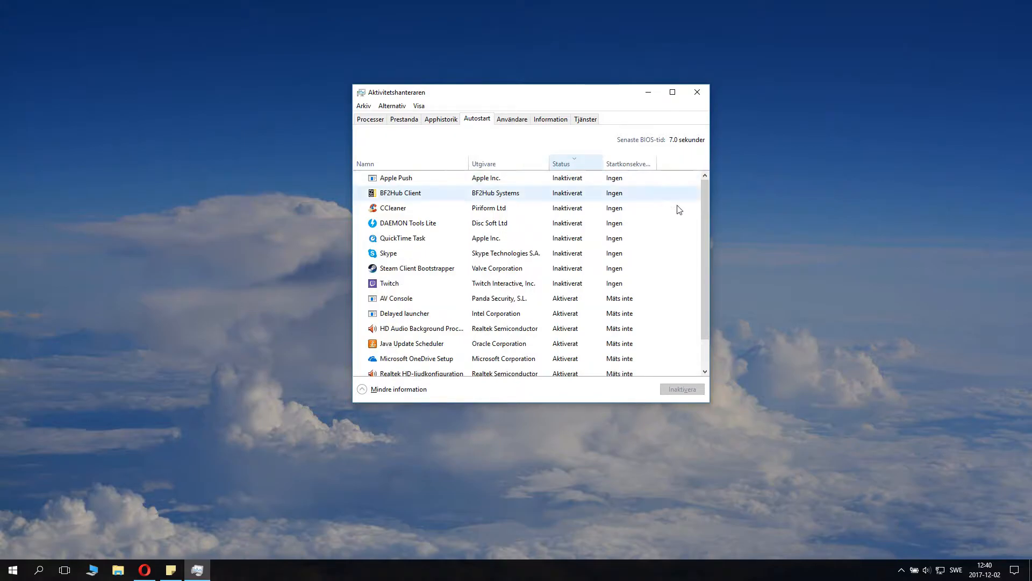
click(561, 164)
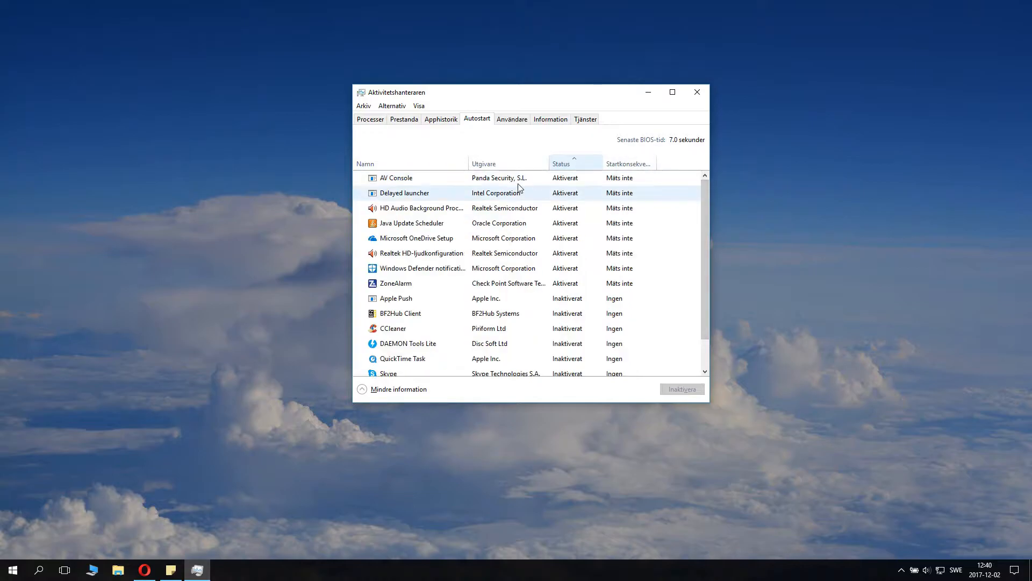
click(395, 178)
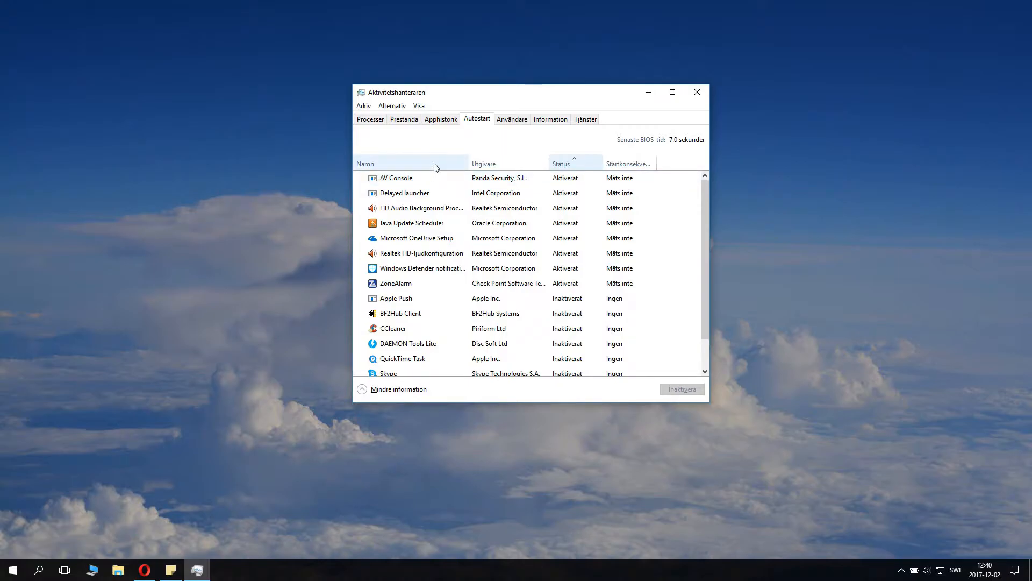
click(396, 178)
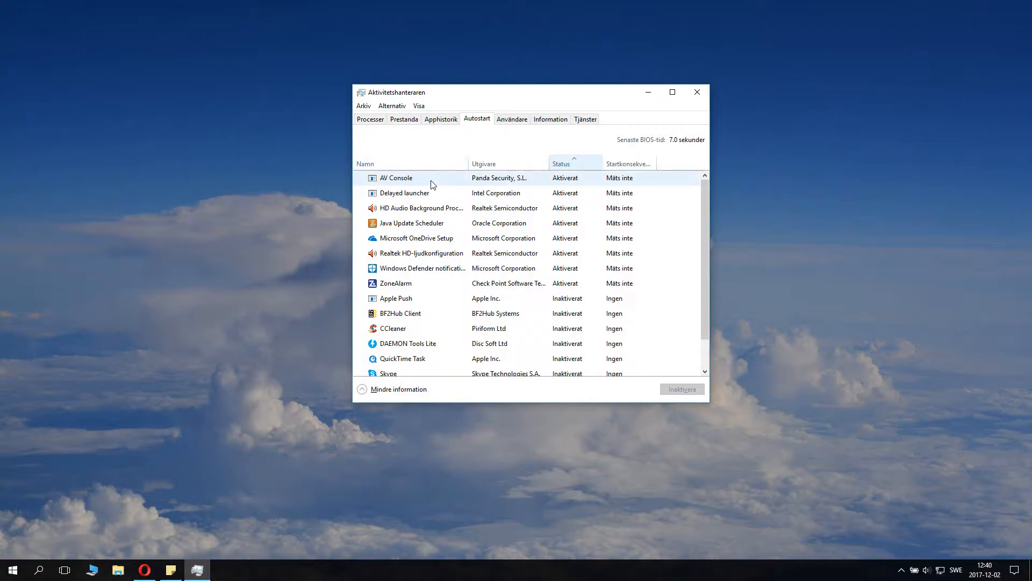
Step: Review Delayed launcher, HD Audio background, Java Update Scheduler and Microsoft OneDrive Setup entries
click(409, 177)
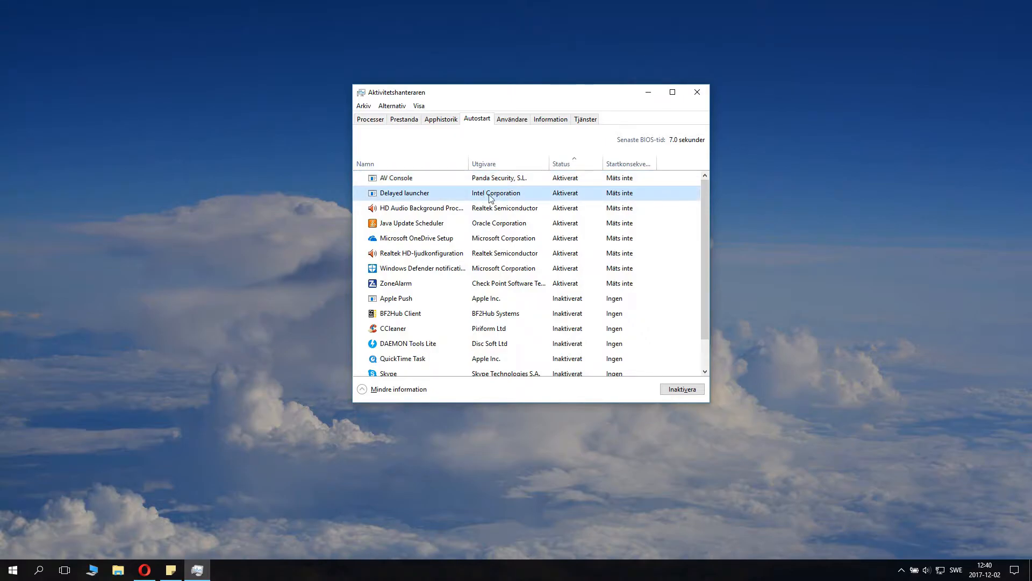
mouse_move(537, 214)
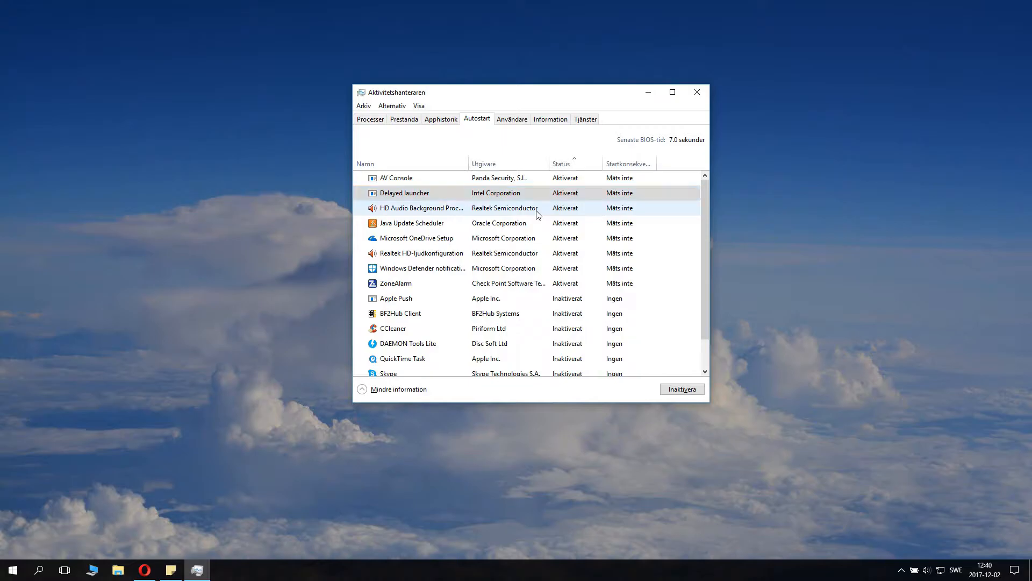
click(421, 207)
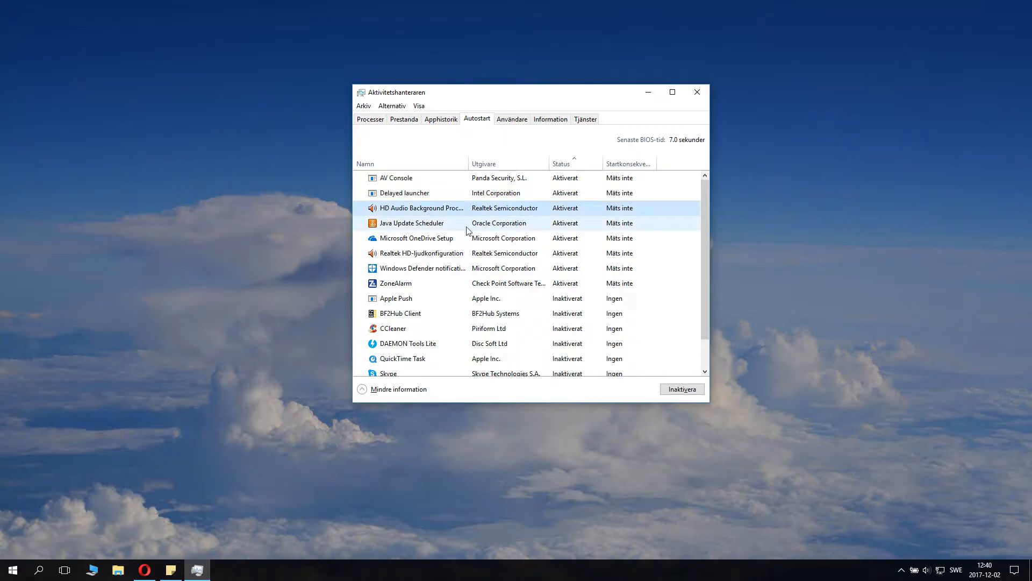
click(412, 222)
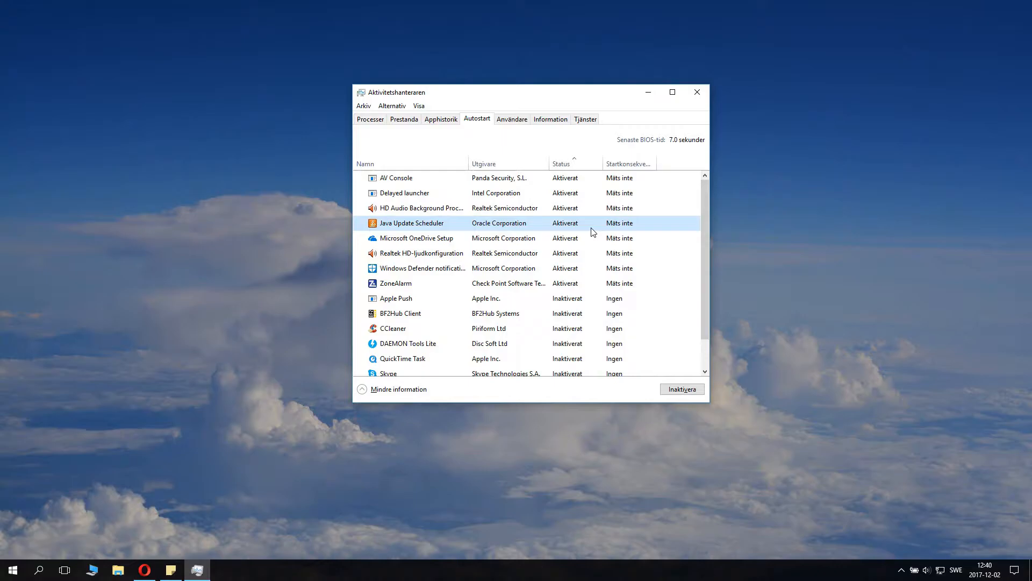
mouse_move(538, 227)
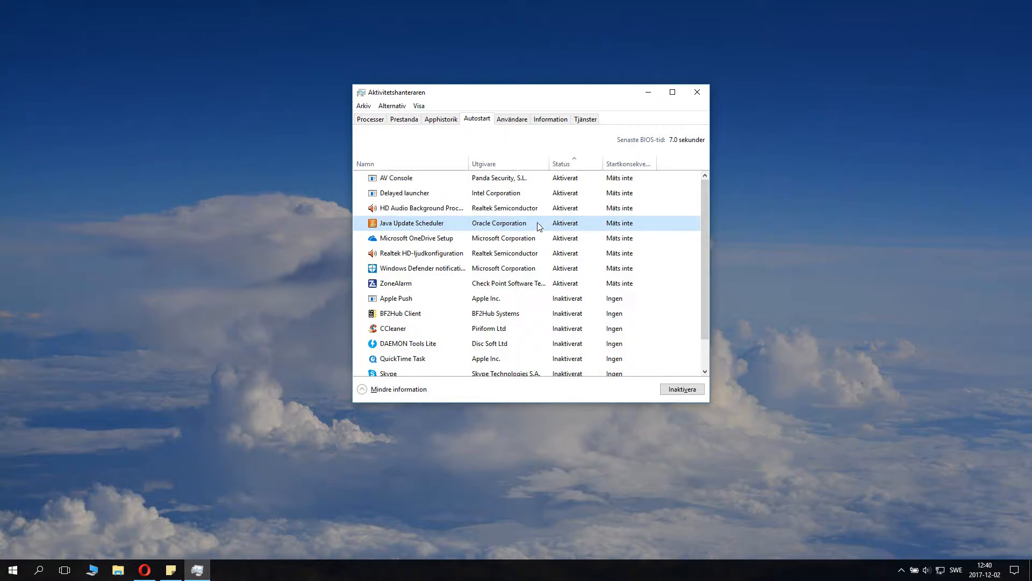
mouse_move(525, 237)
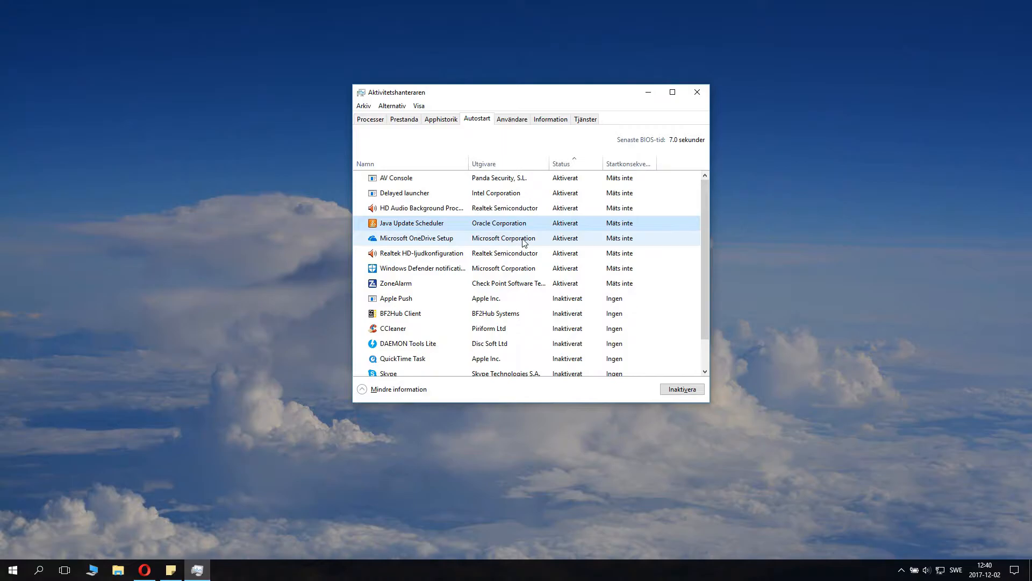
click(415, 238)
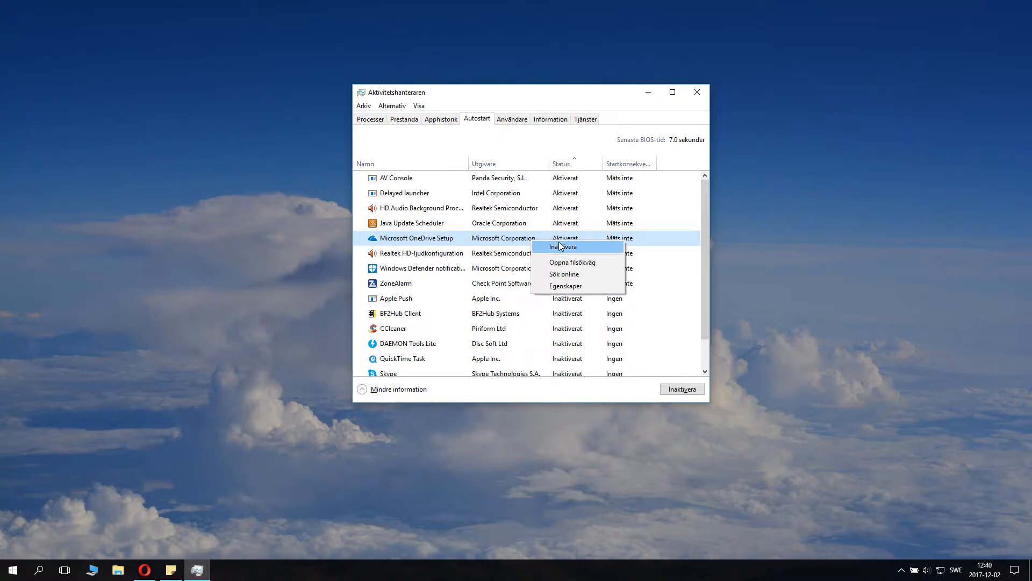
Step: Disable Microsoft OneDrive Setup at startup, then review the Windows Defender notification and ZoneAlarm entries
click(563, 246)
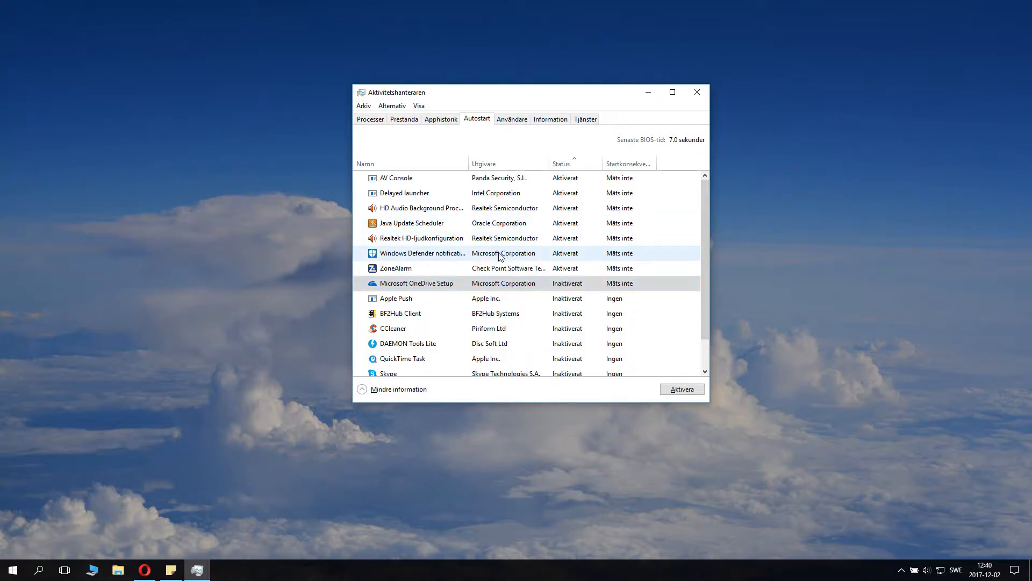
click(397, 268)
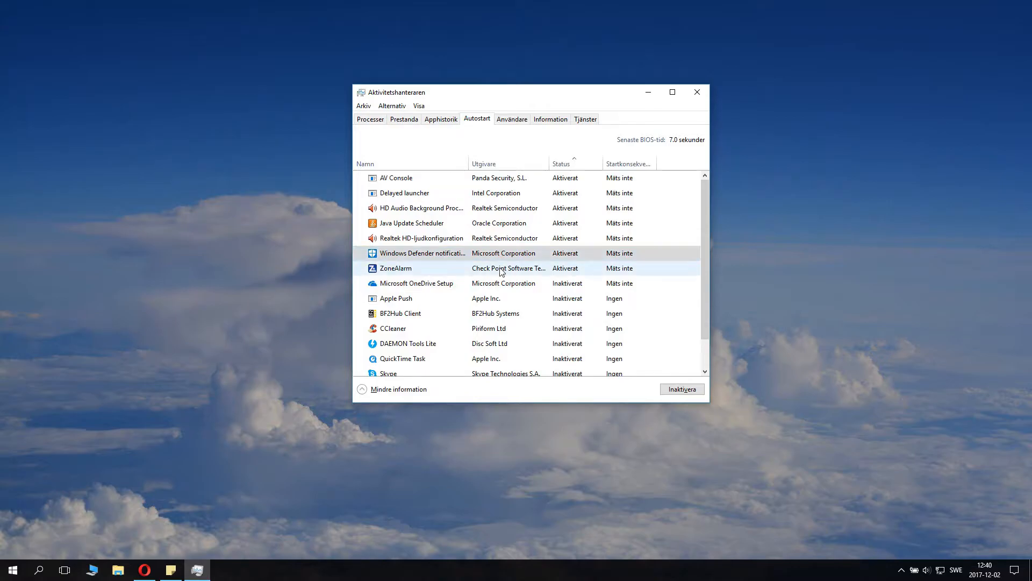
click(506, 267)
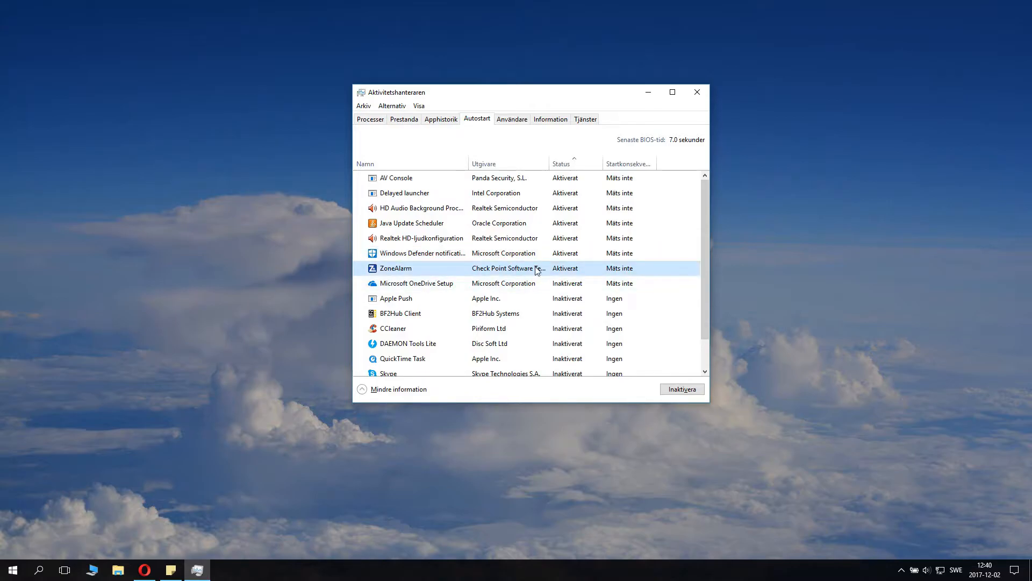
Step: Review the CCleaner, DAEMON Tools Lite, AV Console and ZoneAlarm startup entries
scroll(down, 3)
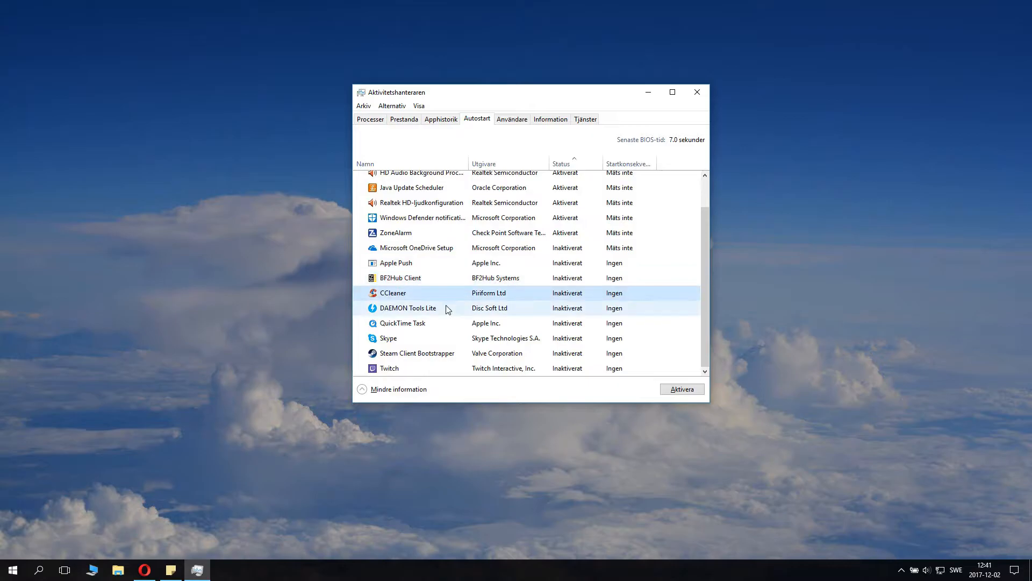
click(409, 308)
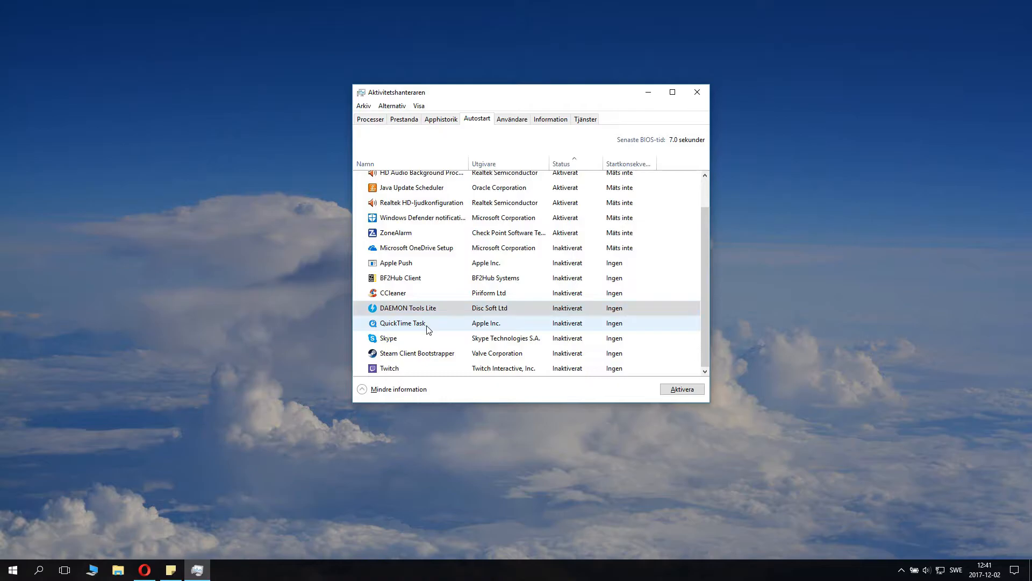
click(388, 338)
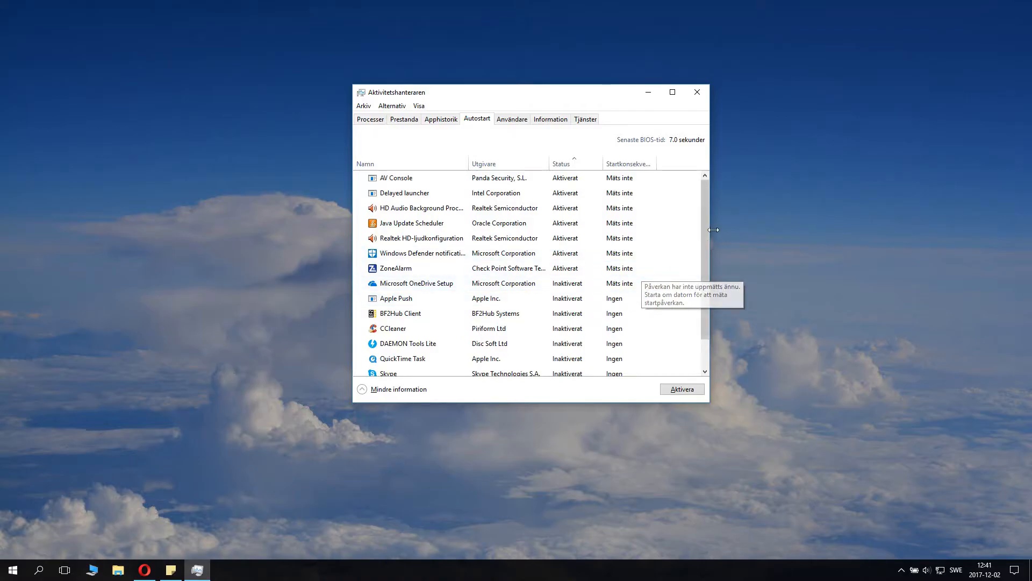
scroll(down, 3)
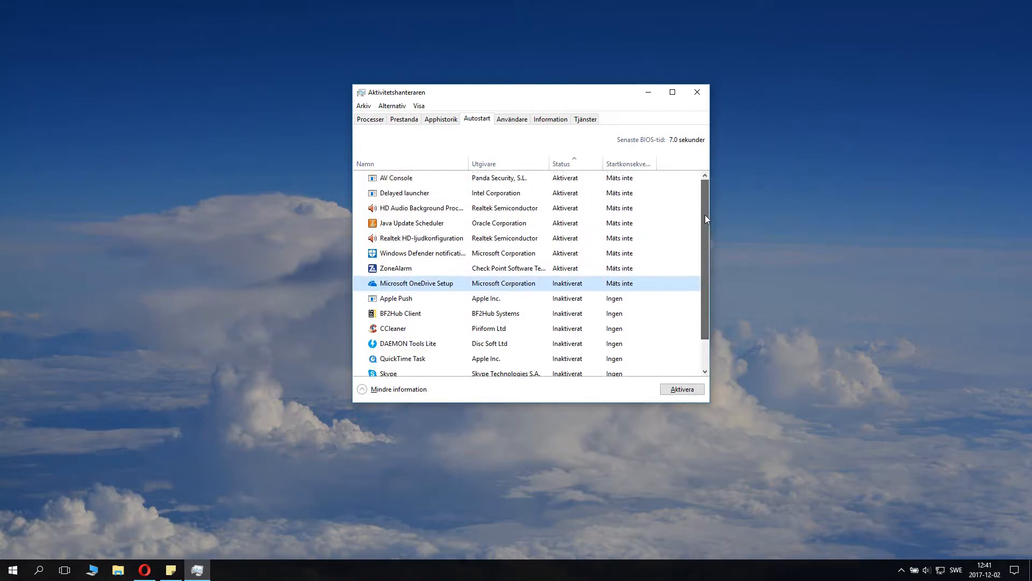
mouse_move(627, 238)
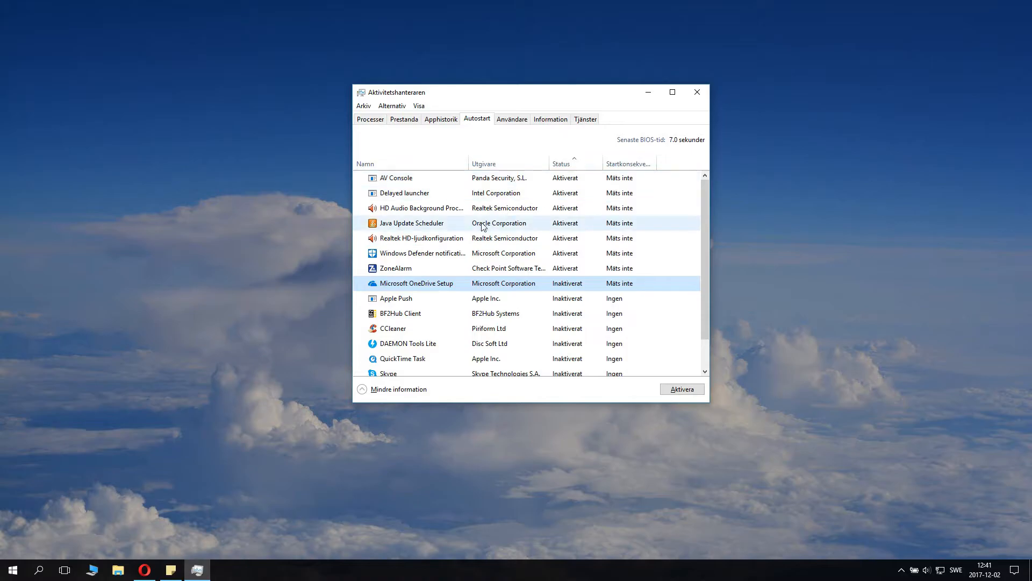
mouse_move(415, 228)
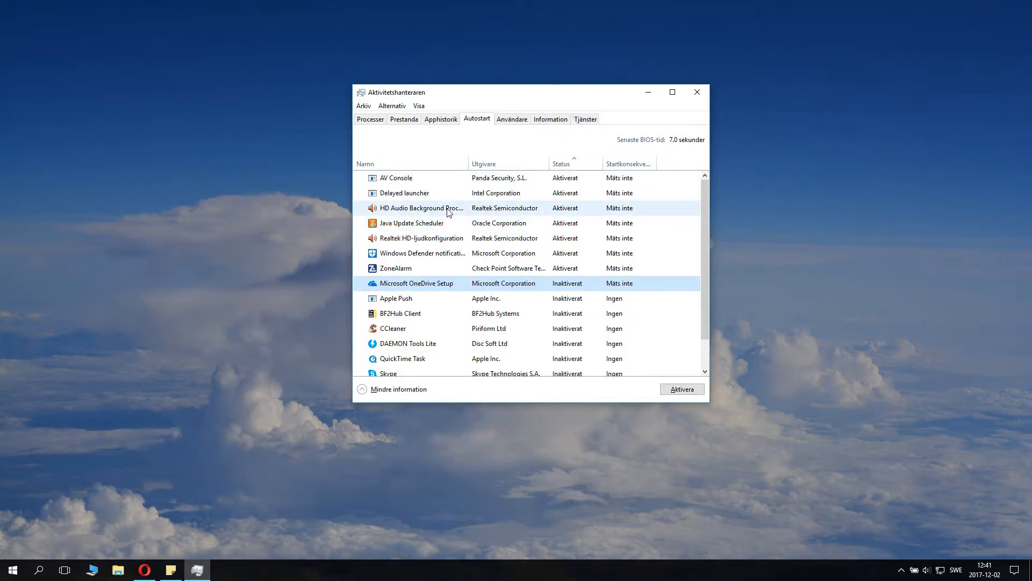
mouse_move(524, 192)
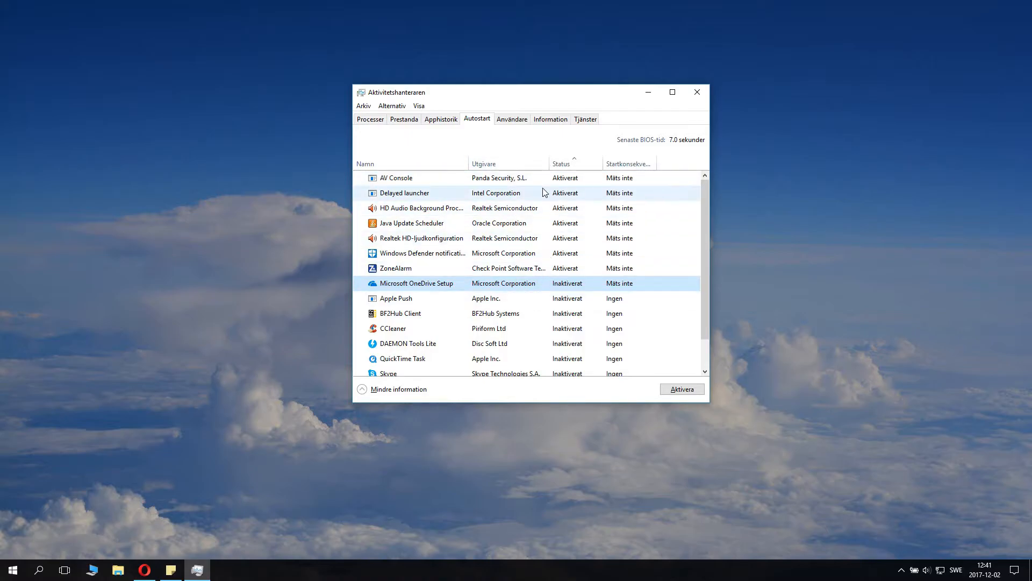
click(397, 178)
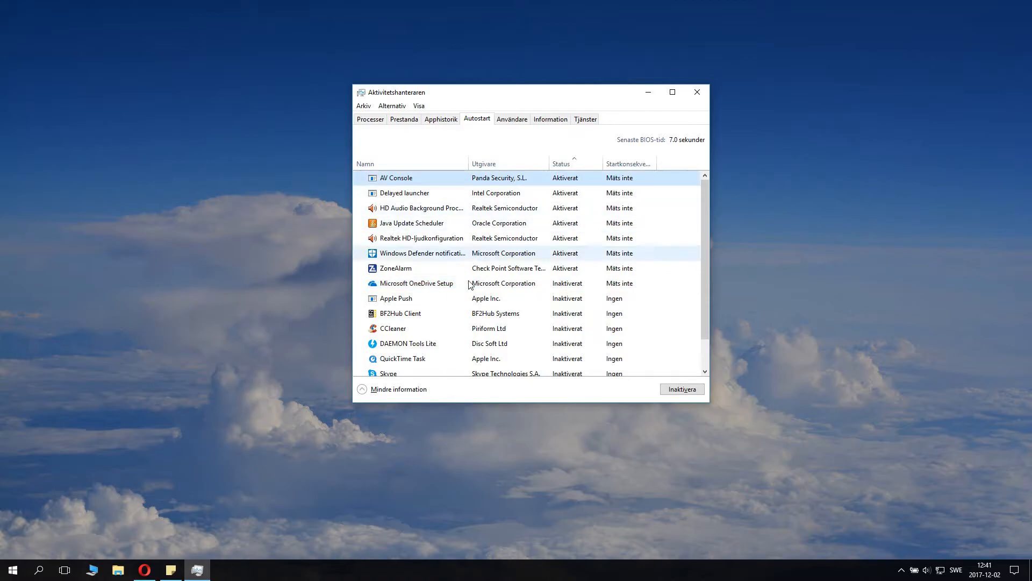
click(395, 268)
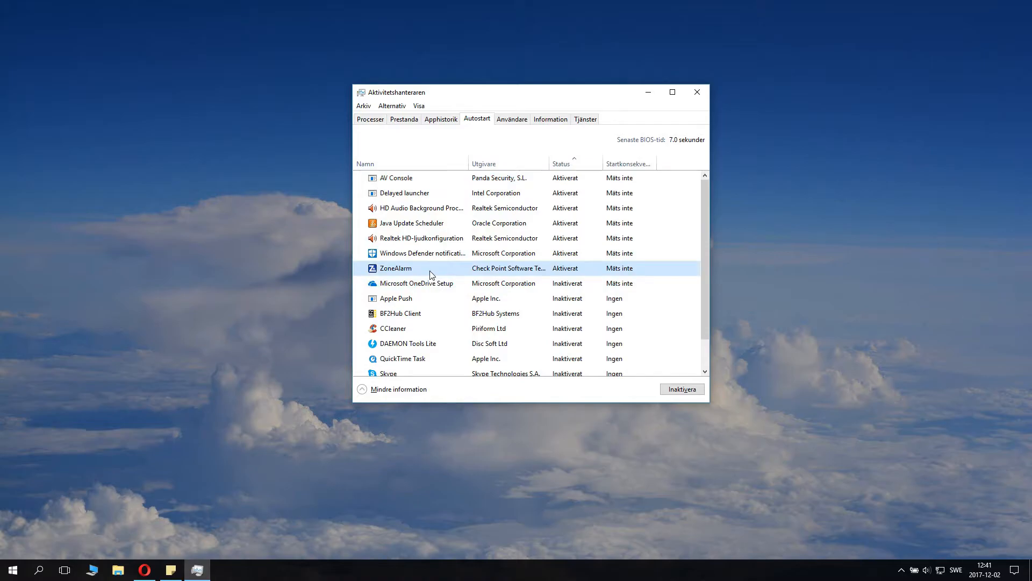
mouse_move(519, 135)
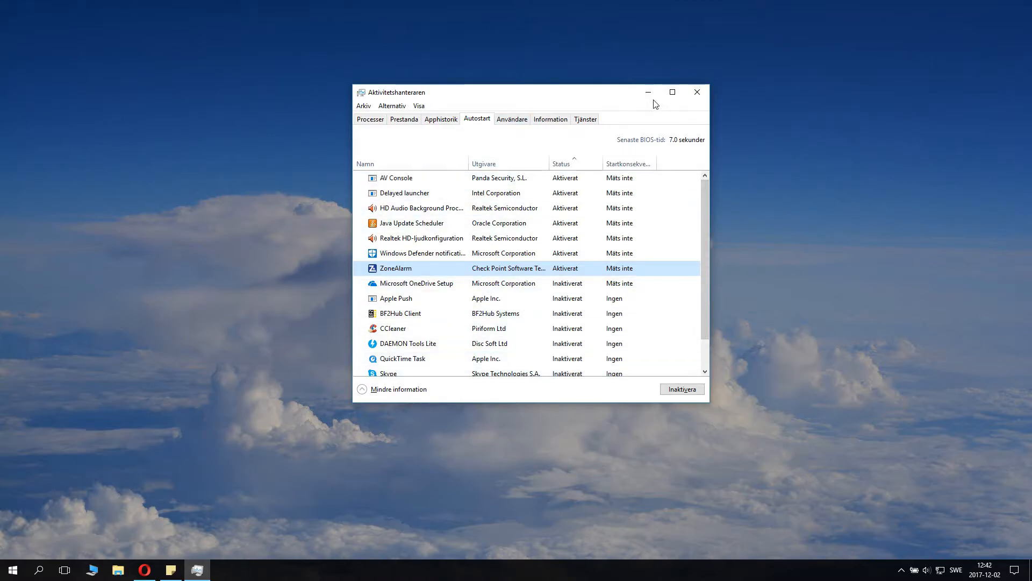
Step: Close Task Manager and begin a Start menu search for the Services app
click(697, 92)
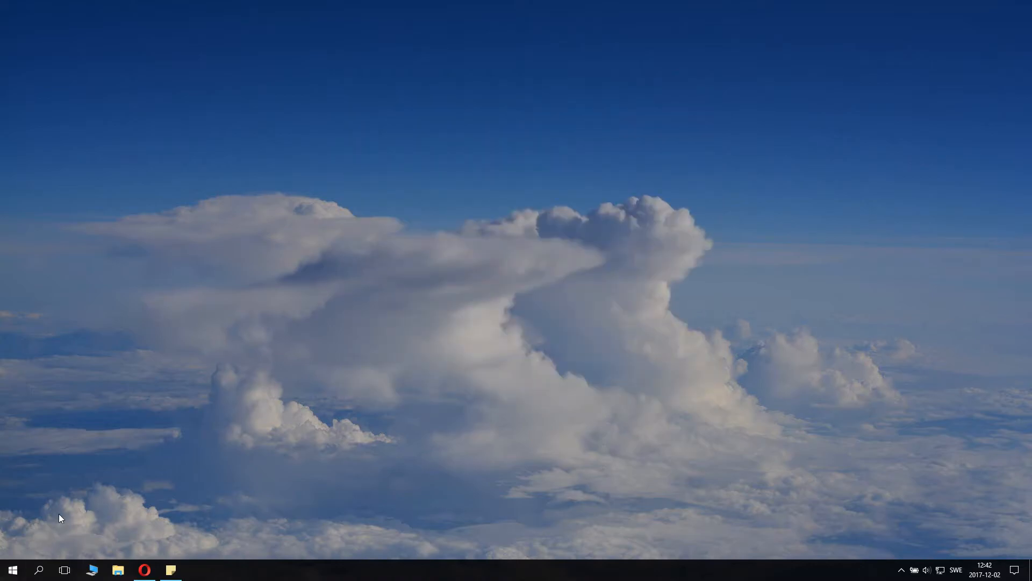
text(sercive)
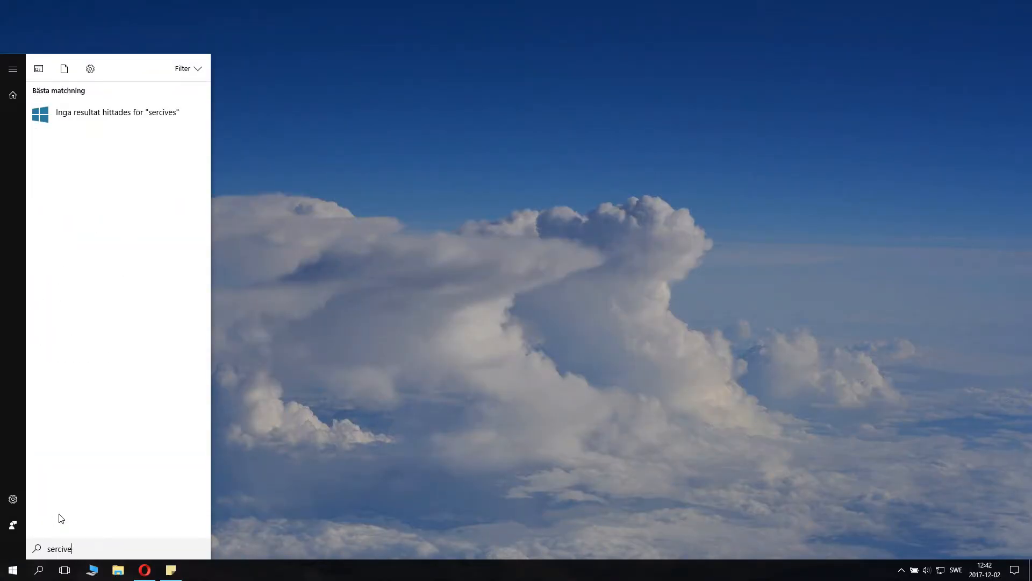
Step: Correct the Start search text to 'services' so the Tjänster app is listed
key(Backspace)
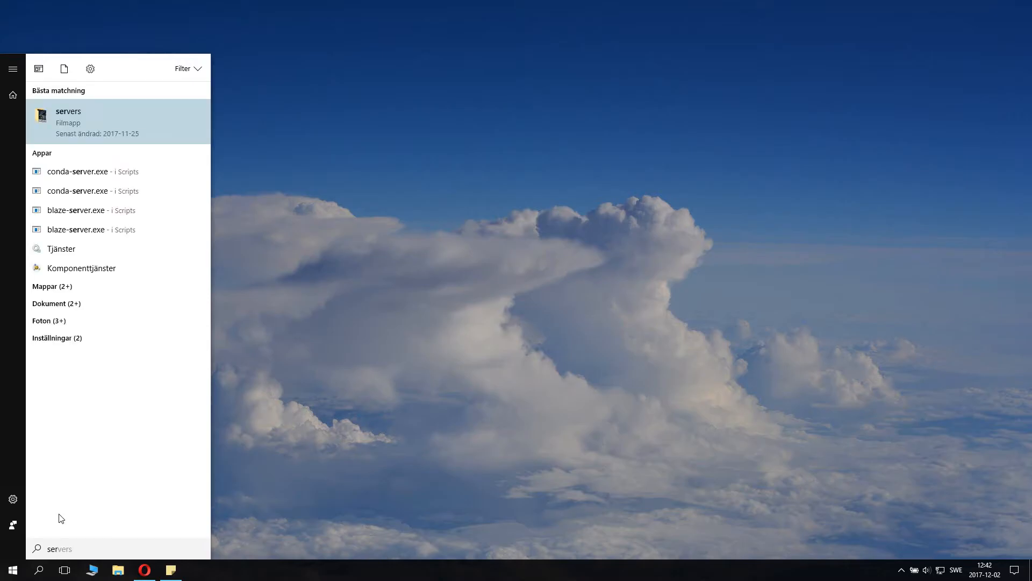
text(servicelib)
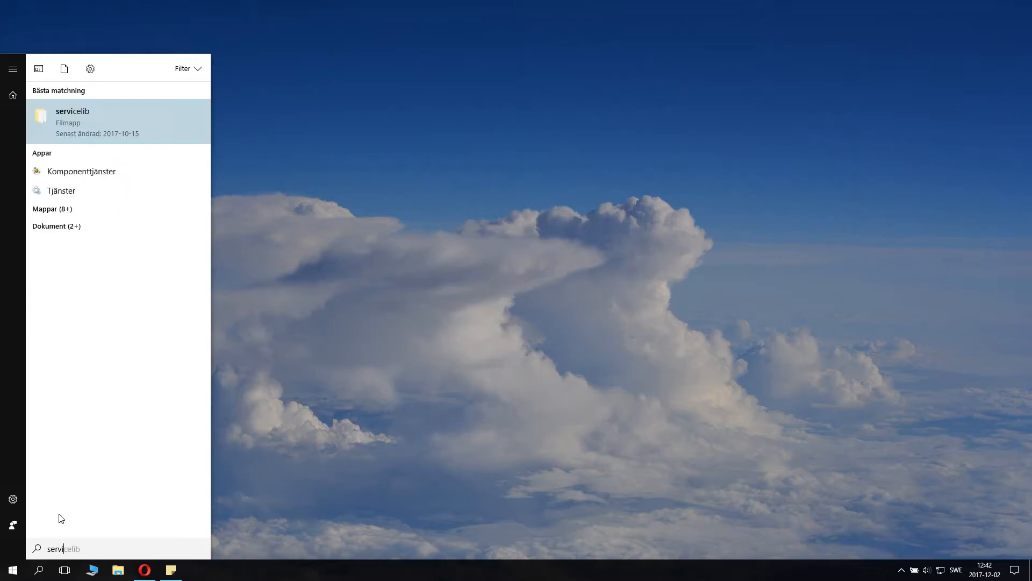
text(services)
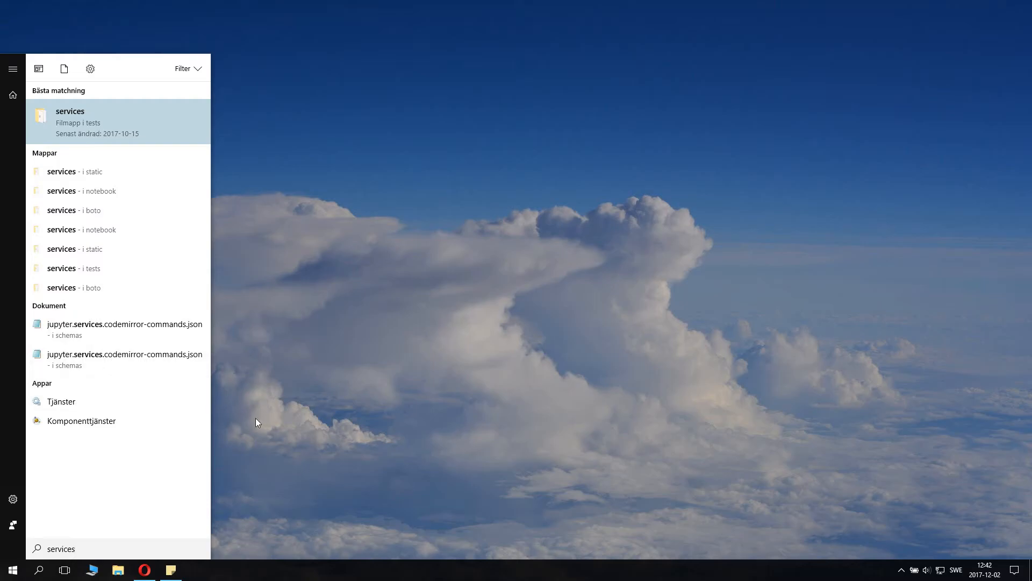
mouse_move(60, 402)
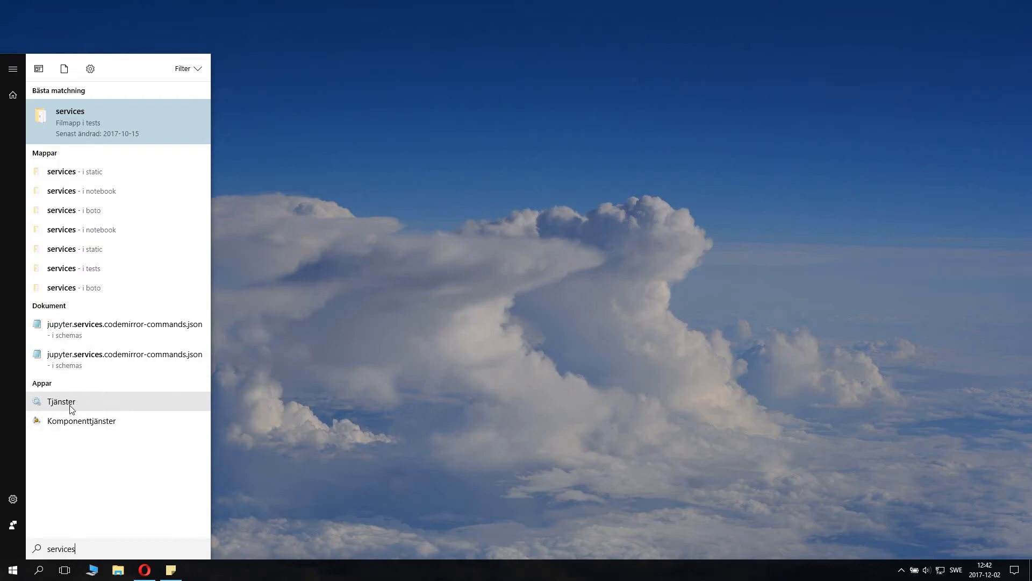
mouse_move(60, 401)
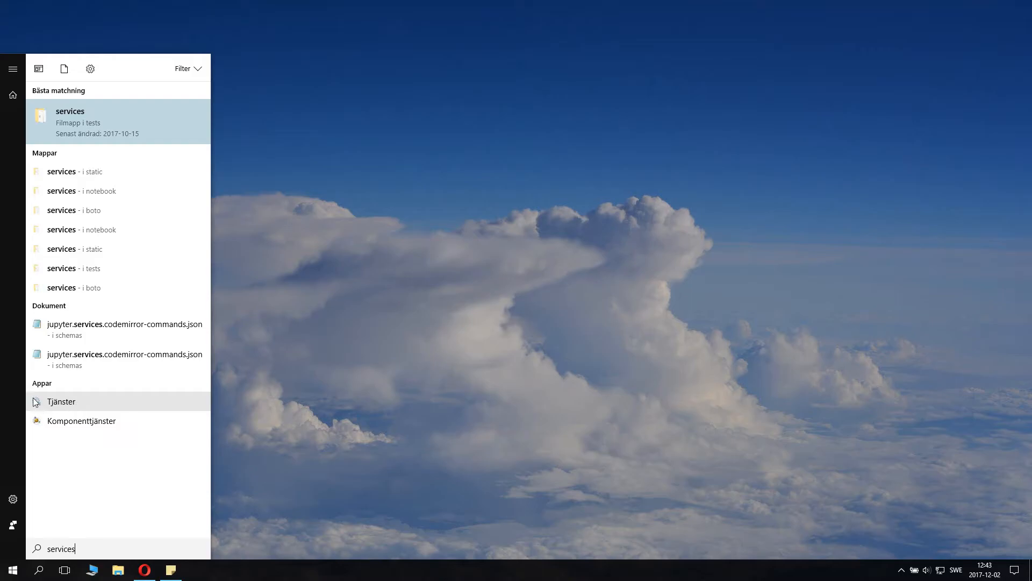
mouse_move(87, 400)
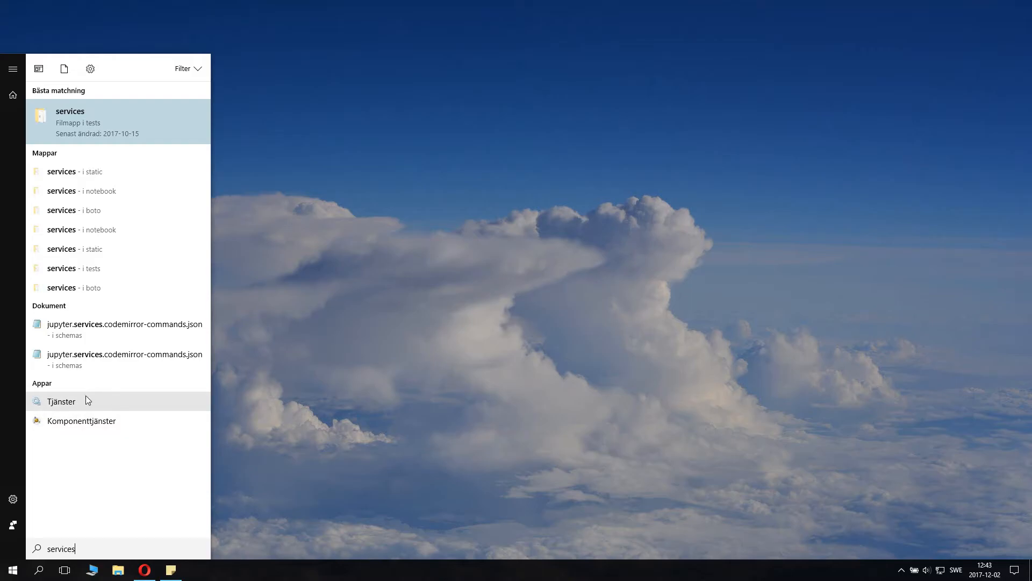
mouse_move(112, 402)
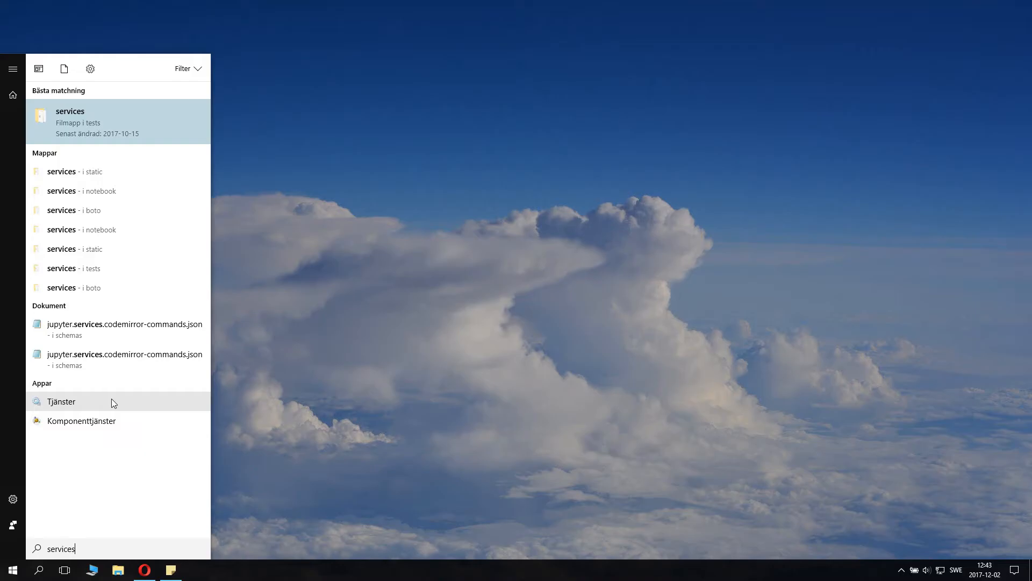
mouse_move(112, 406)
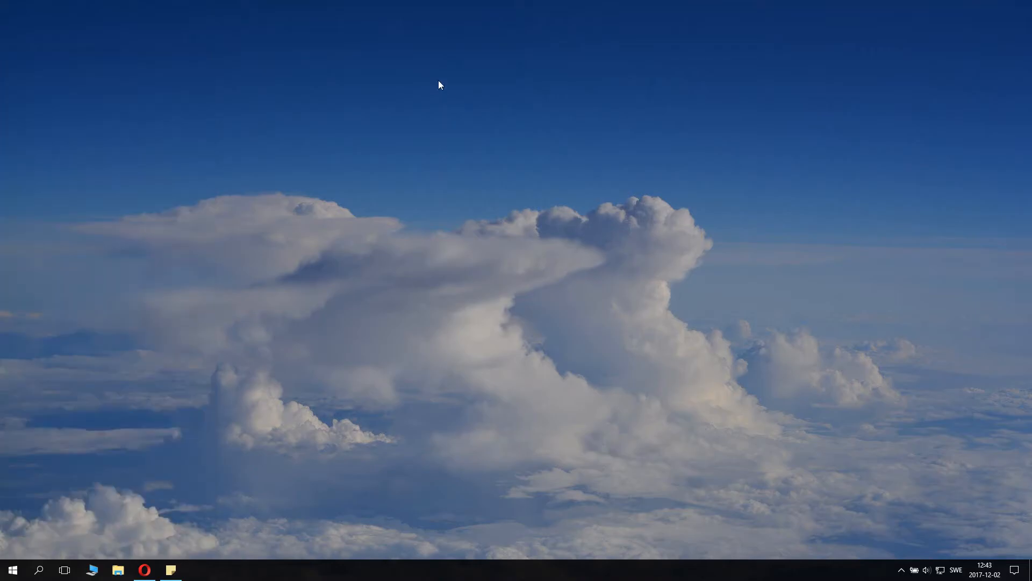
Step: Launch Tjänster and sort services by startup type, manual first then back to automatic first
click(195, 570)
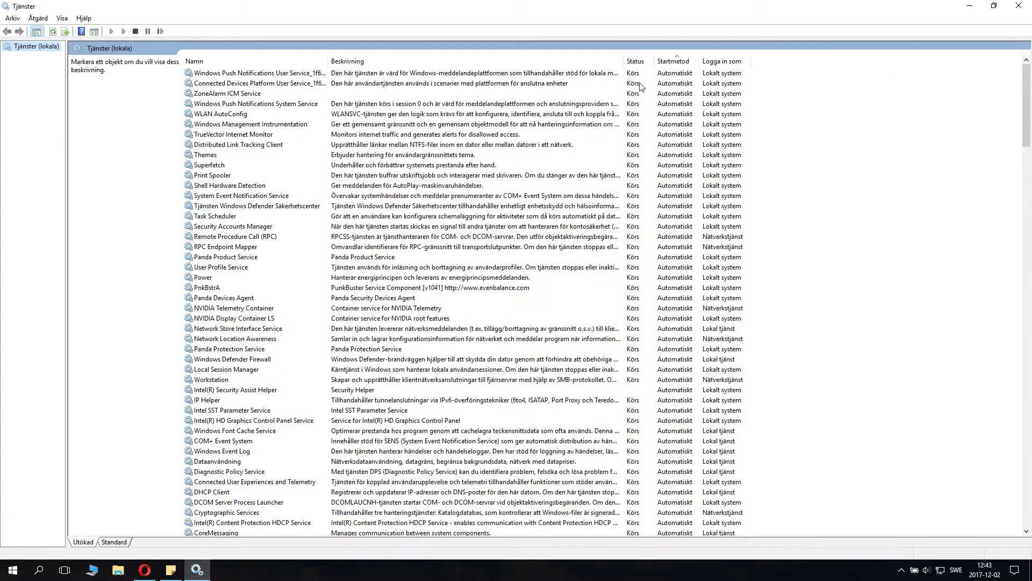
mouse_move(764, 62)
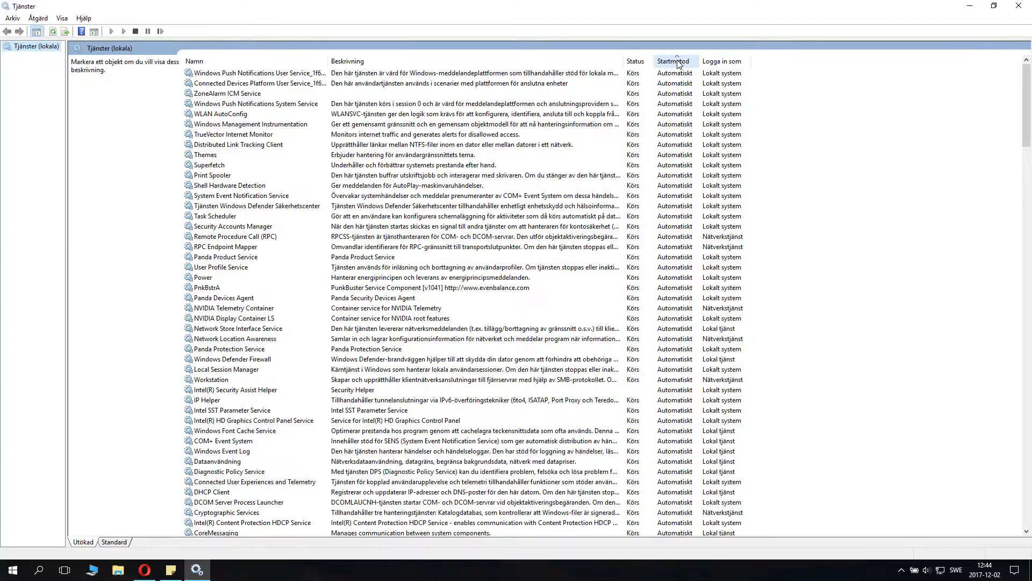
click(672, 62)
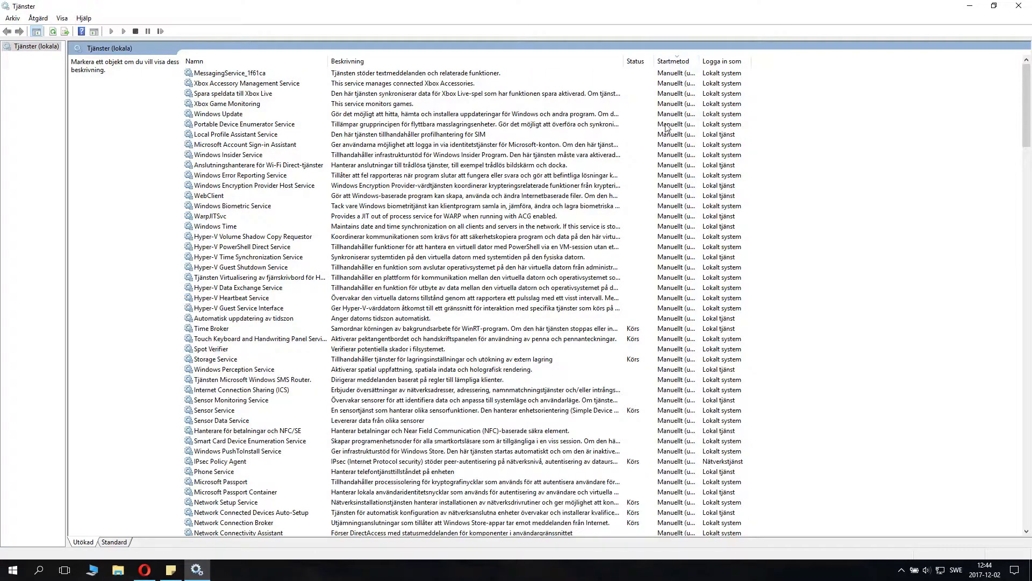
mouse_move(723, 107)
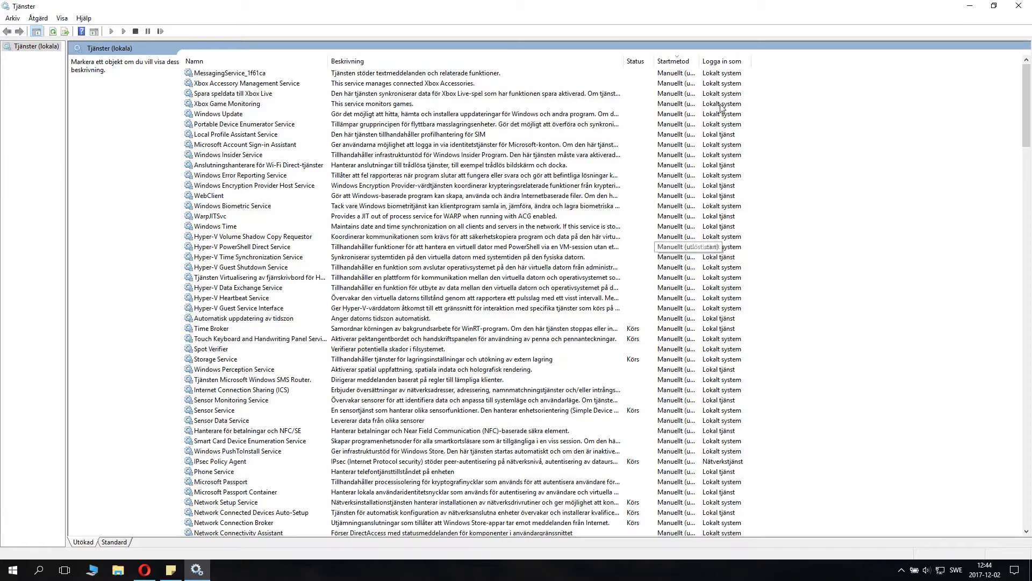
click(673, 61)
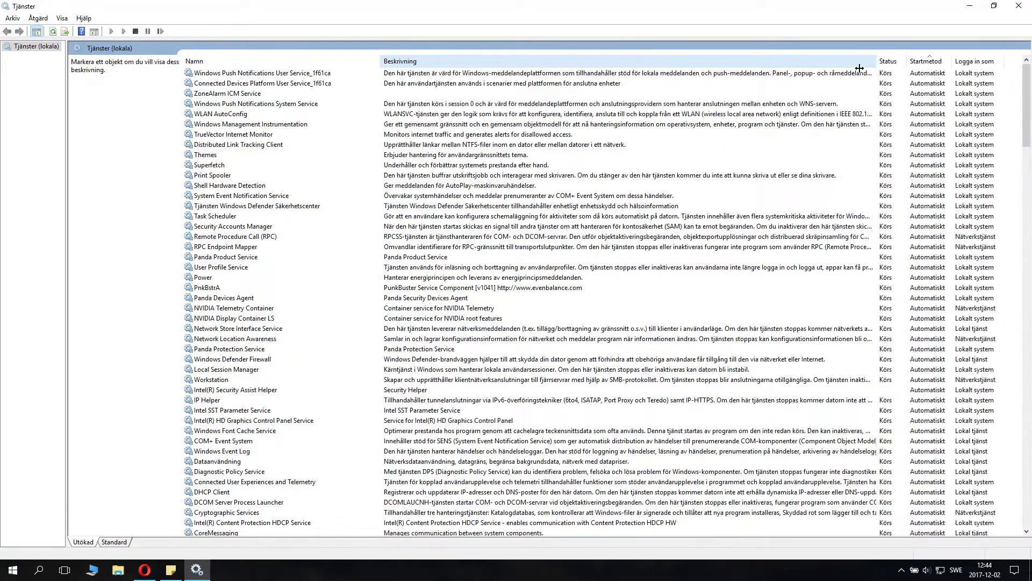
click(264, 72)
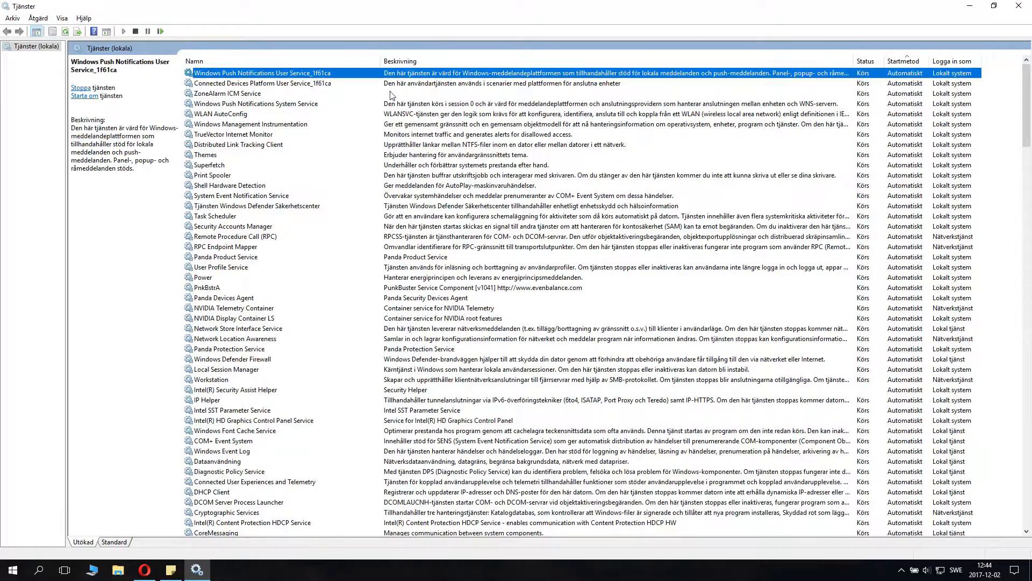
click(264, 83)
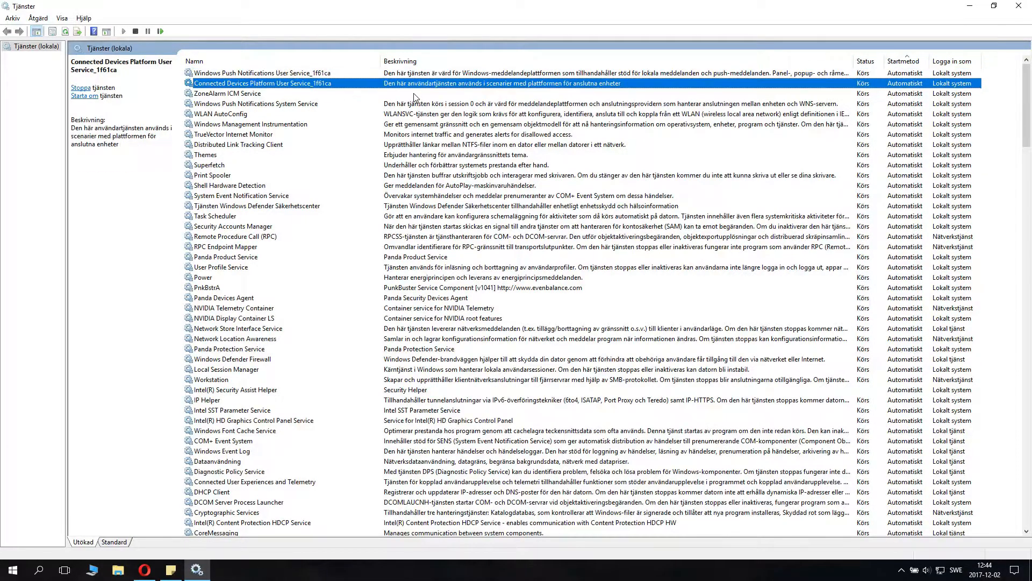
click(225, 246)
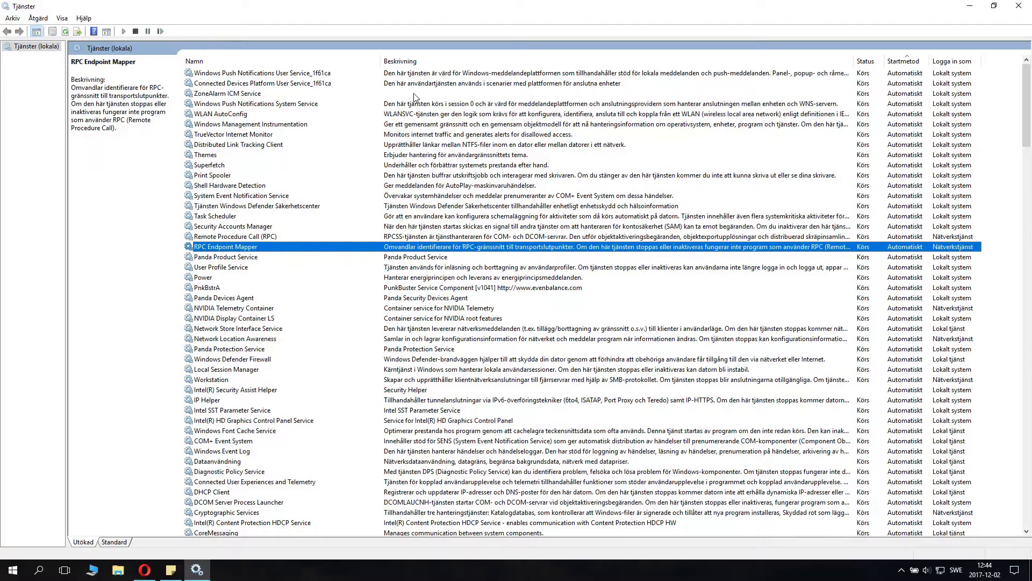
click(204, 154)
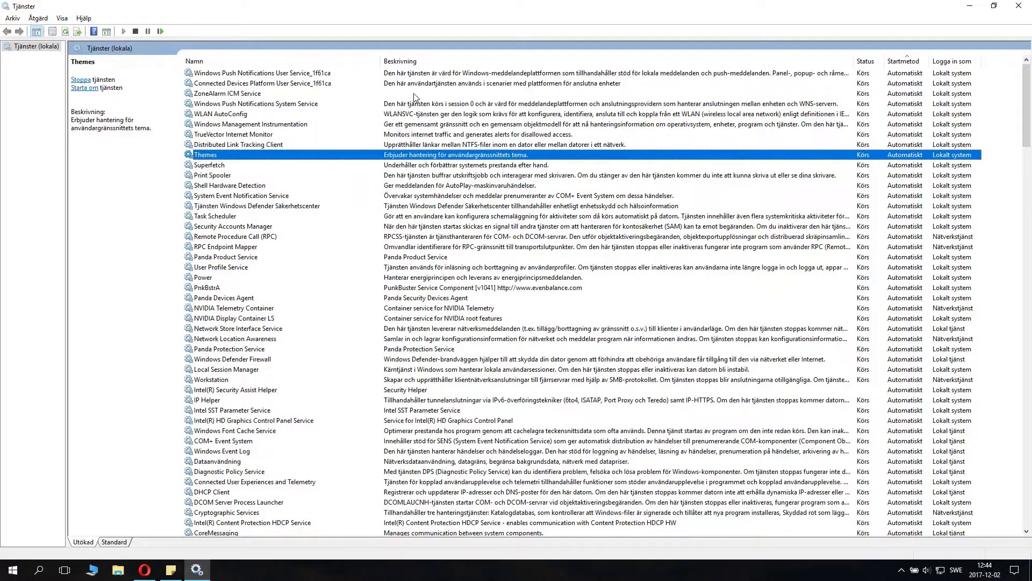
click(229, 185)
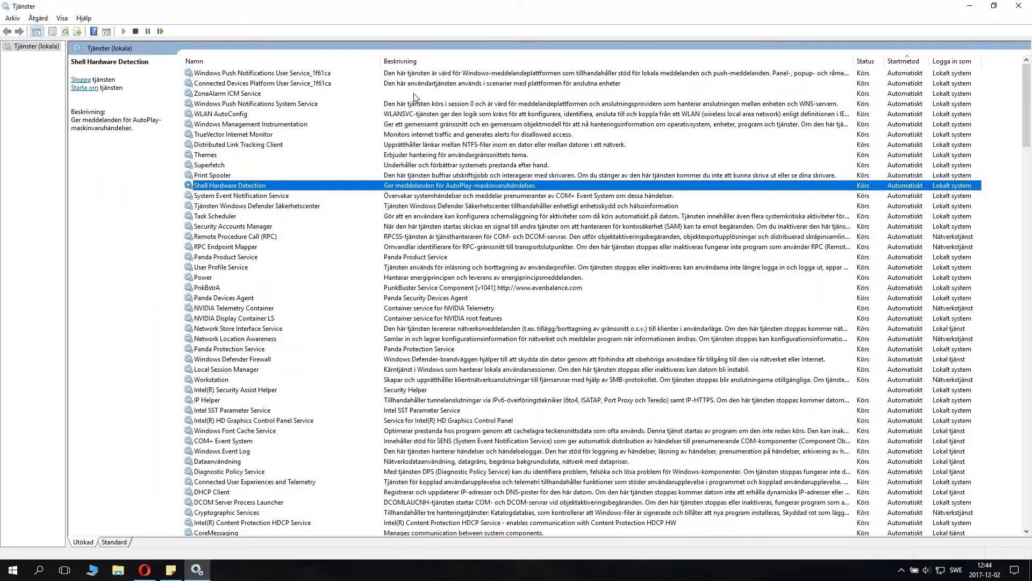
click(223, 297)
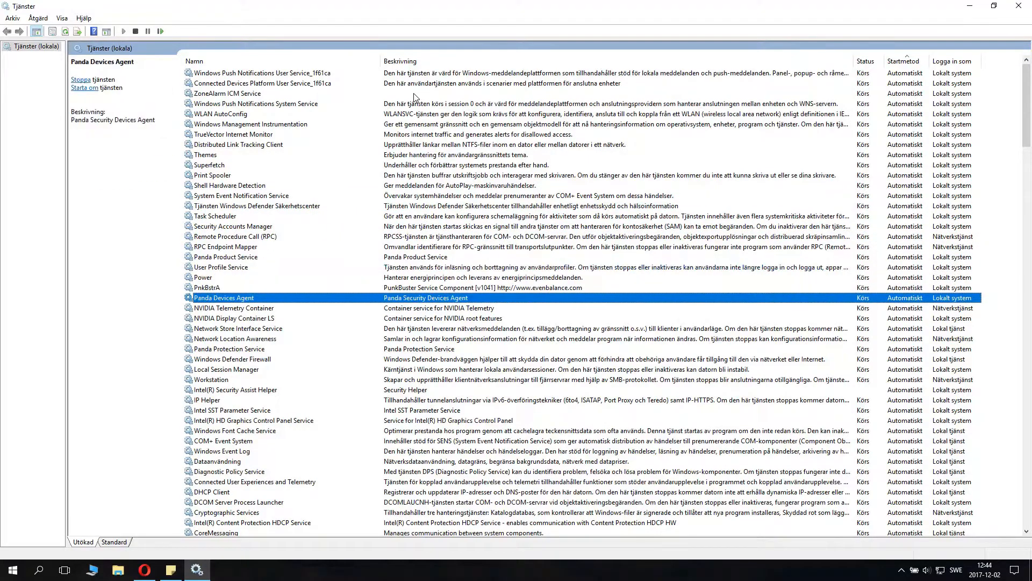
click(229, 349)
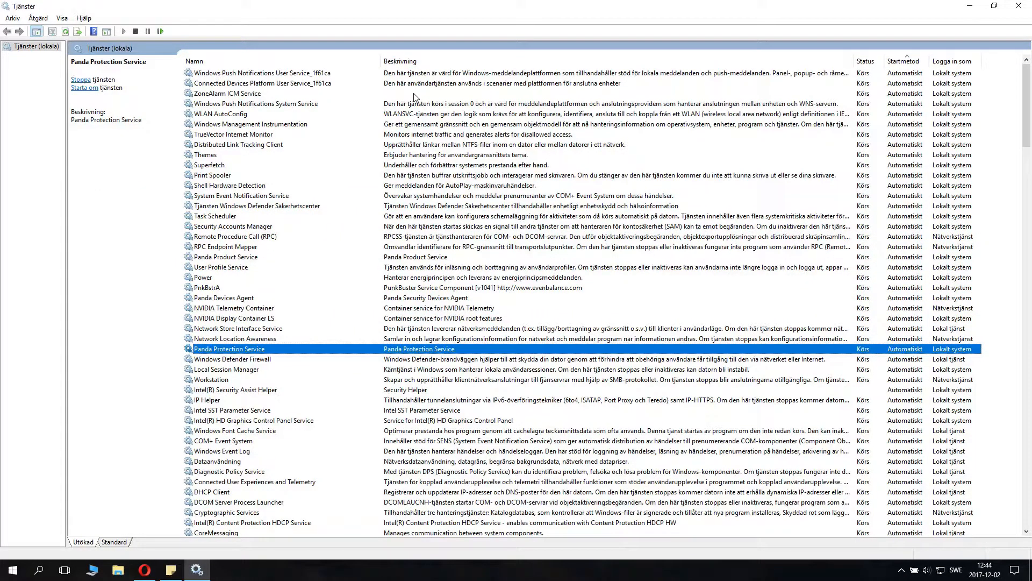
click(206, 400)
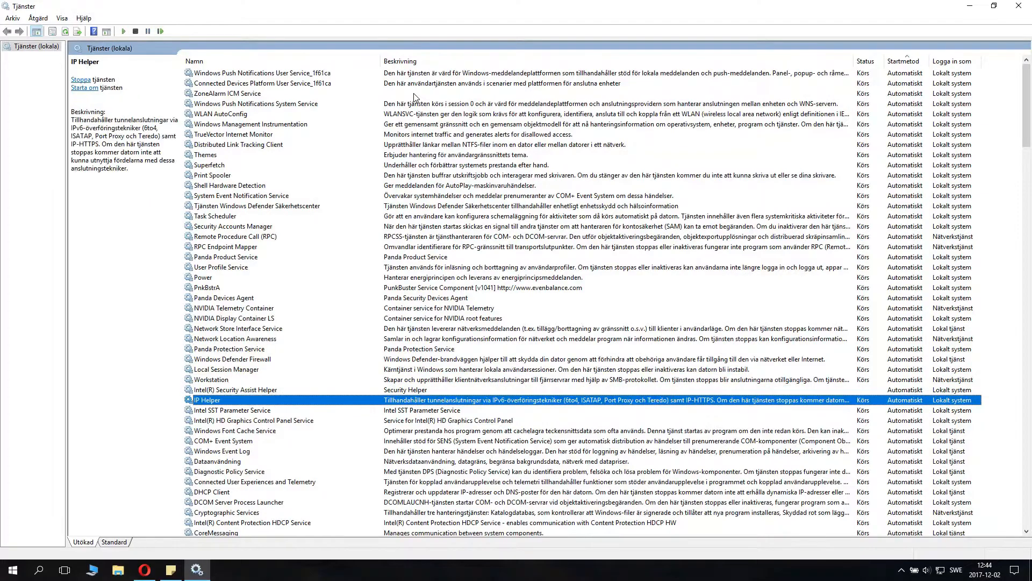
click(253, 481)
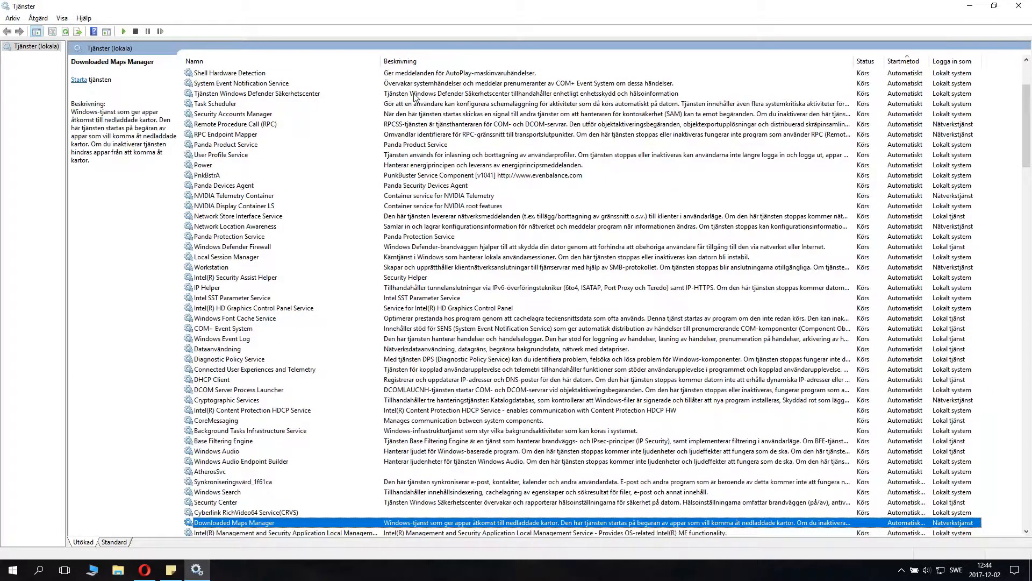
click(244, 512)
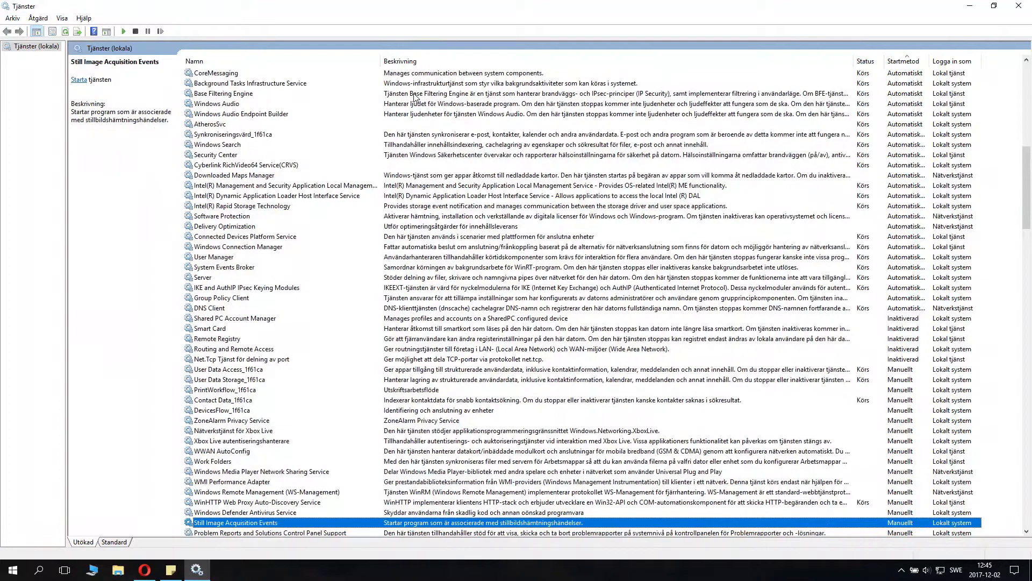
click(224, 389)
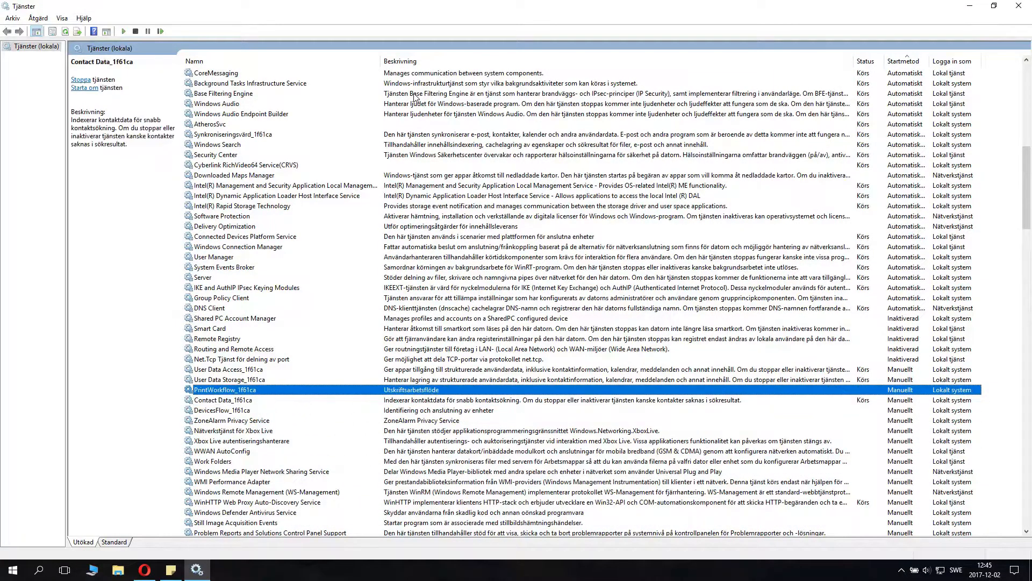
click(230, 380)
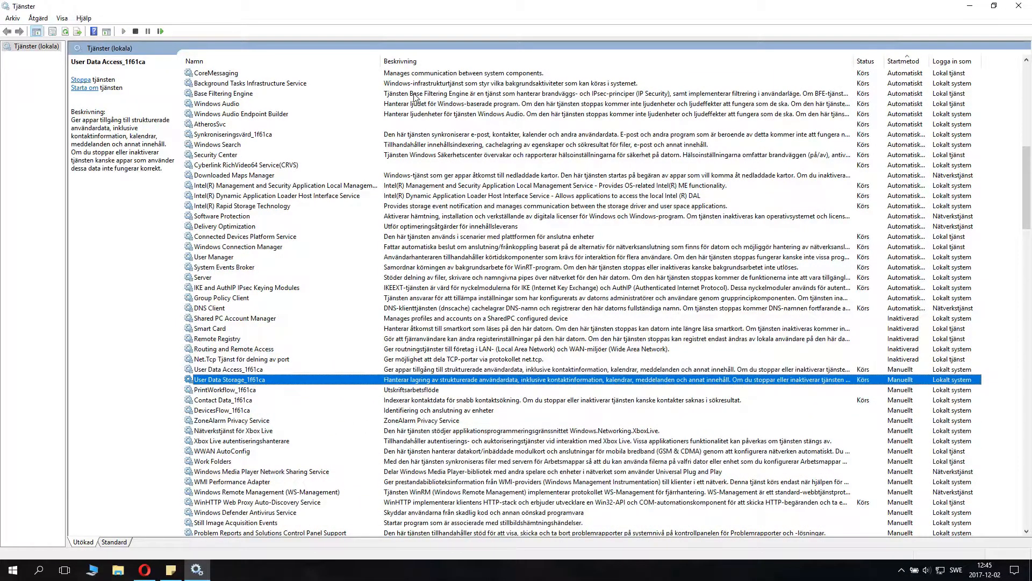
click(224, 409)
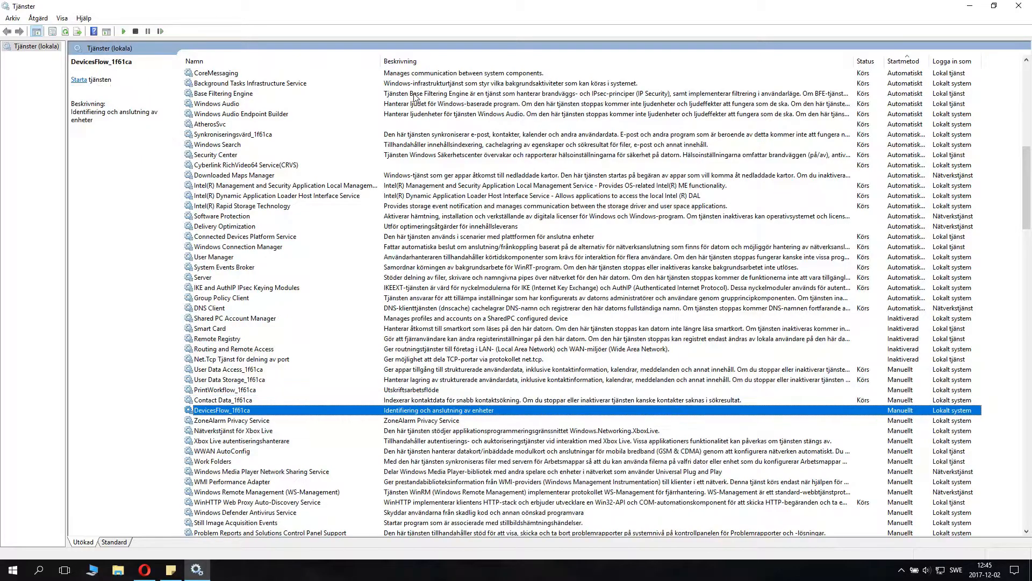
click(235, 431)
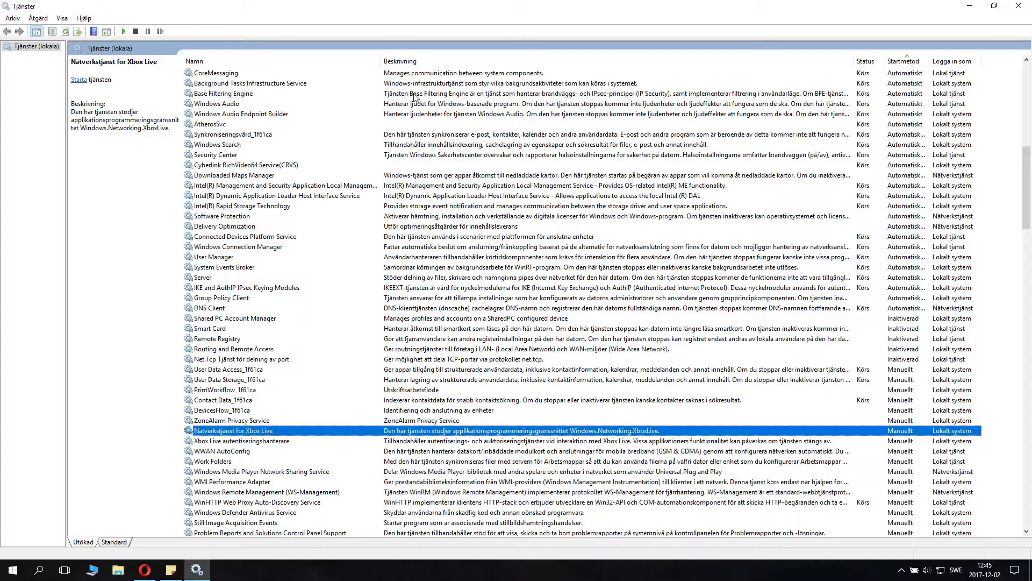
click(244, 512)
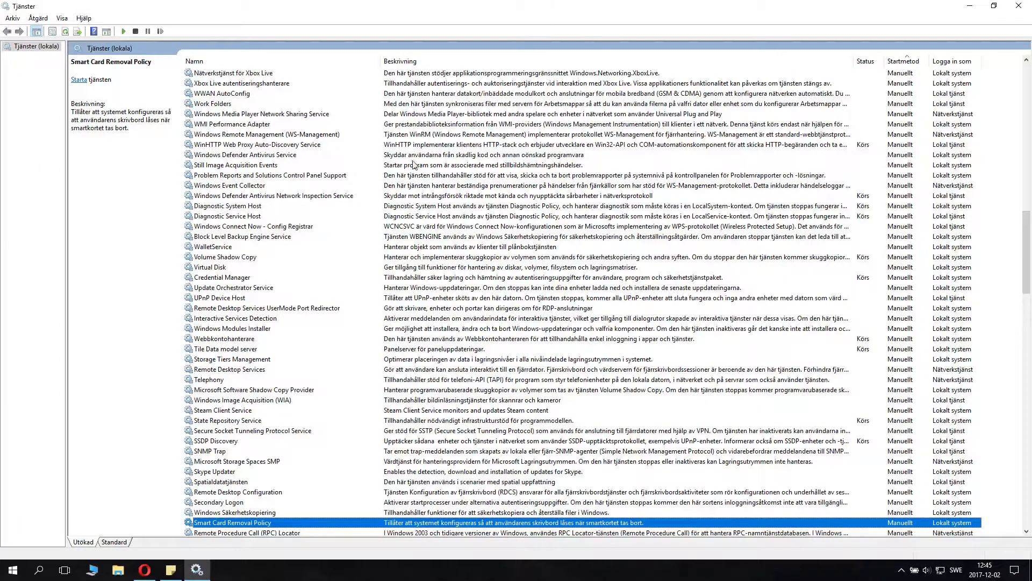
Step: In Plug and Play's properties, choose Automatiskt as the startup type
scroll(down, 3)
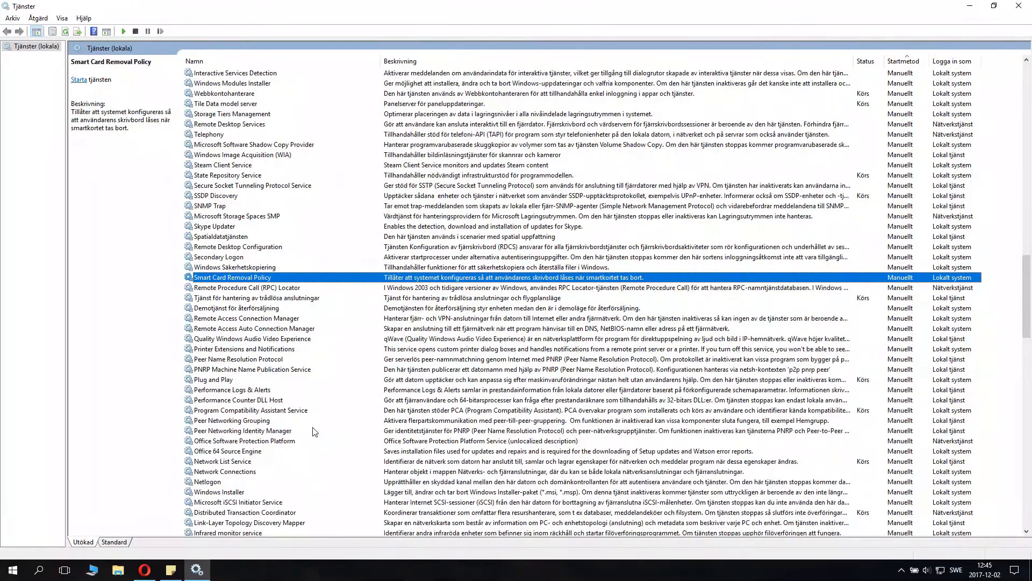
mouse_move(230, 382)
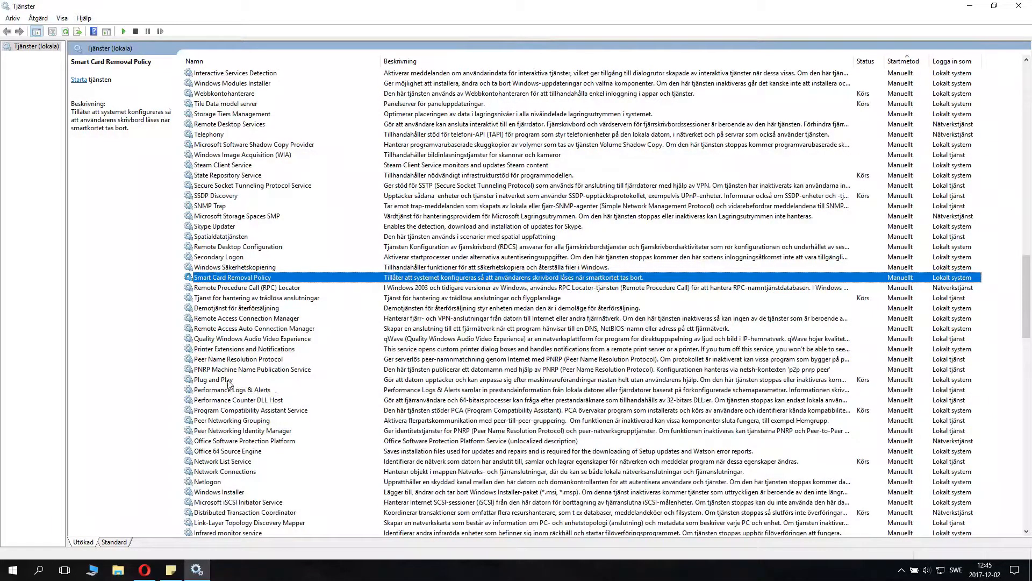
click(213, 380)
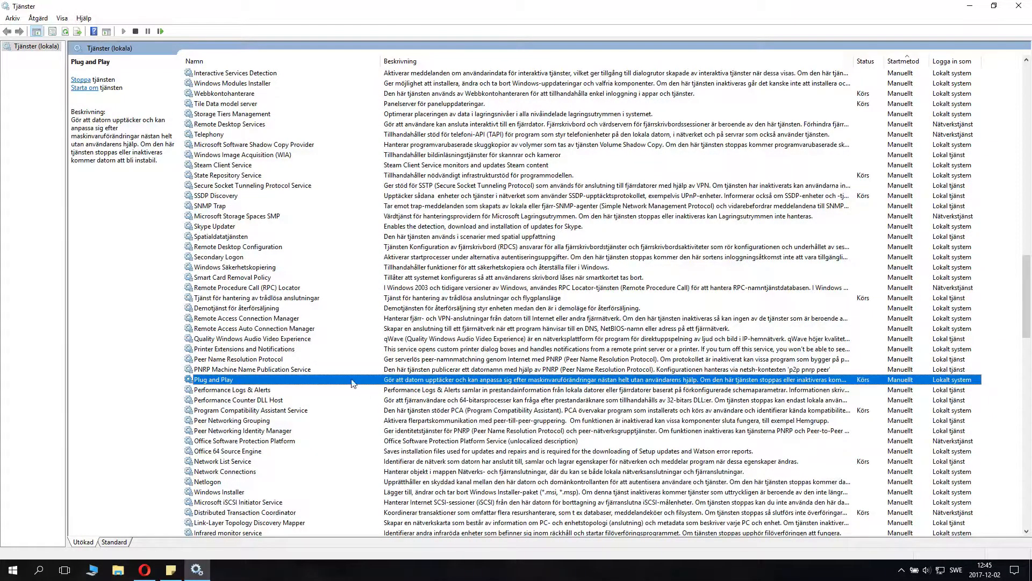
double_click(212, 380)
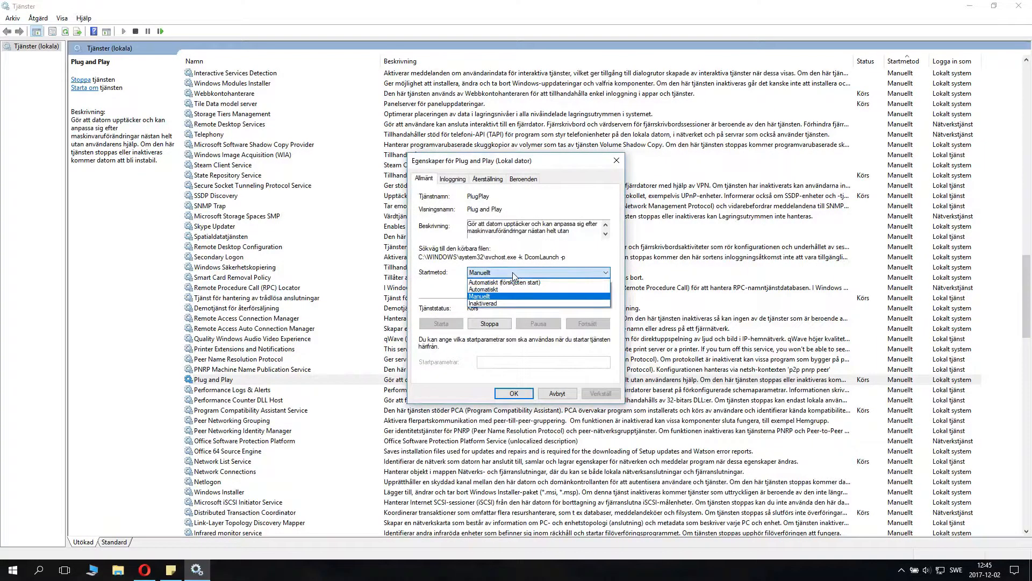
mouse_move(502, 289)
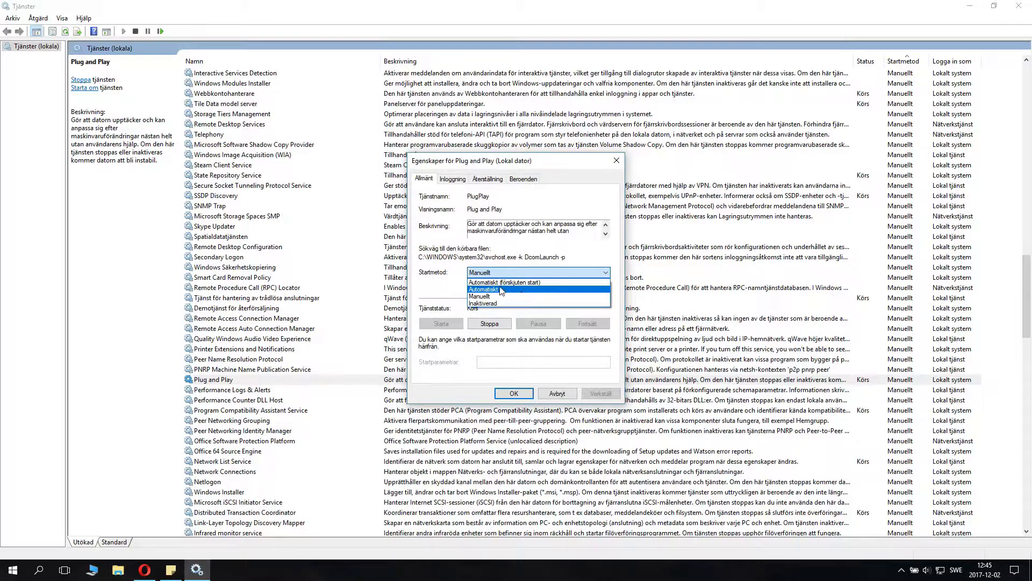
click(503, 289)
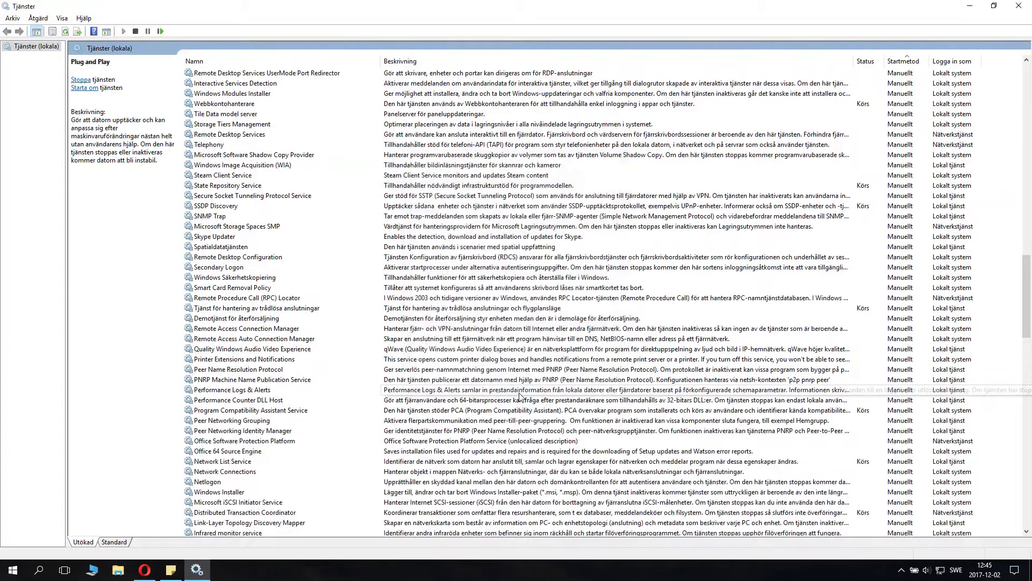
Step: Locate Plug and Play among the automatic services, passing Printer Extensions and Panda Product Service
click(244, 359)
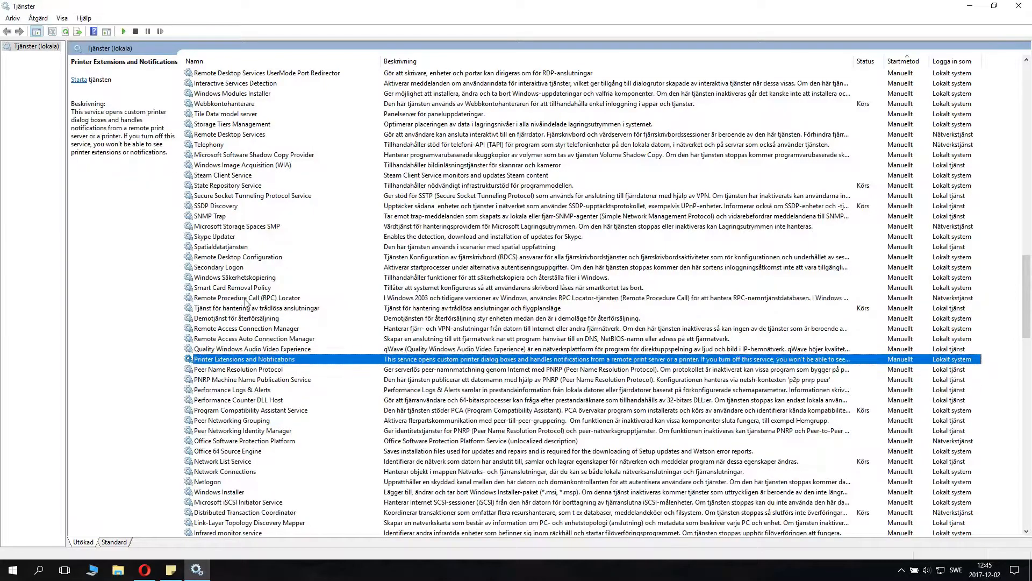
click(242, 380)
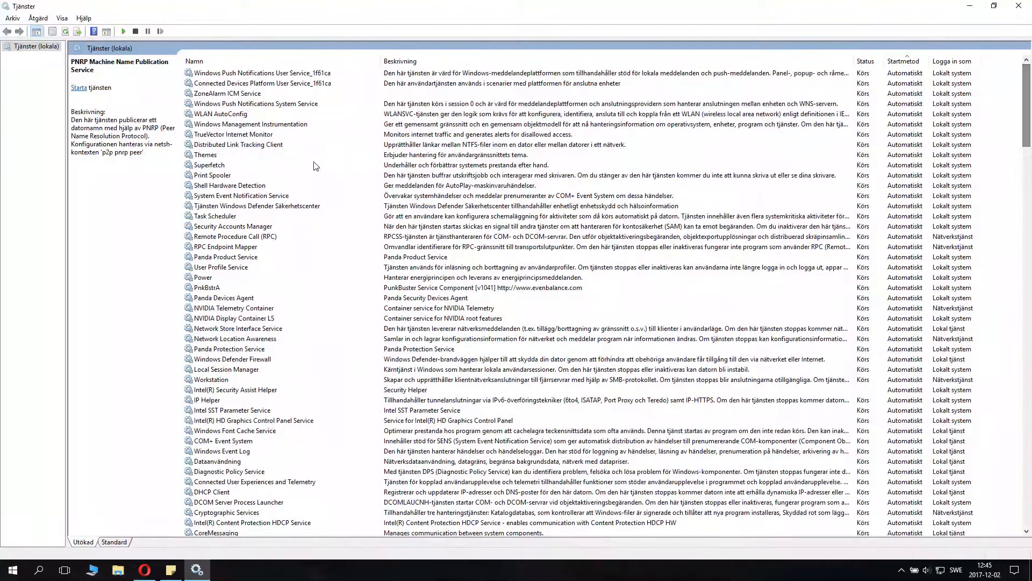
click(227, 256)
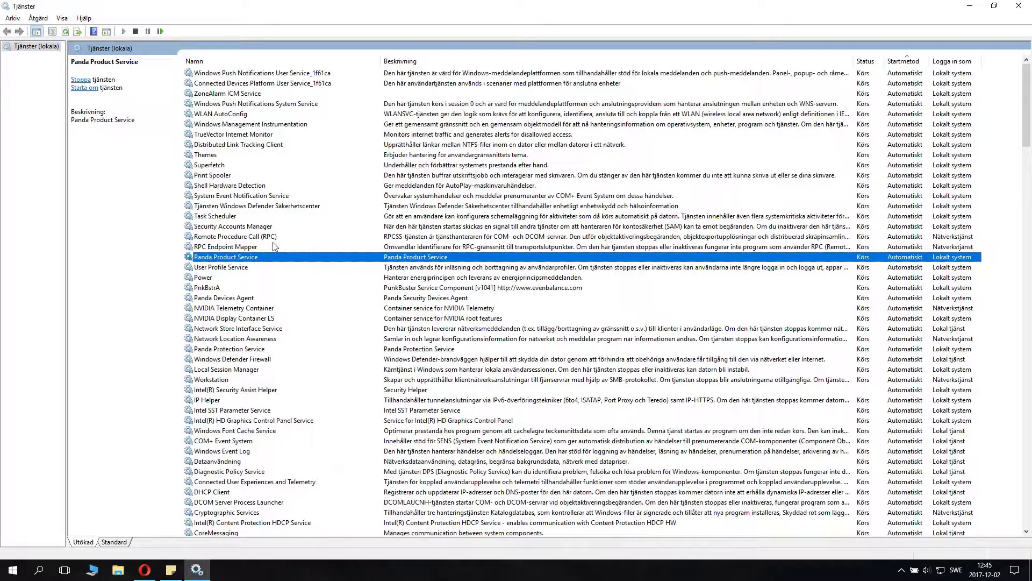
click(228, 348)
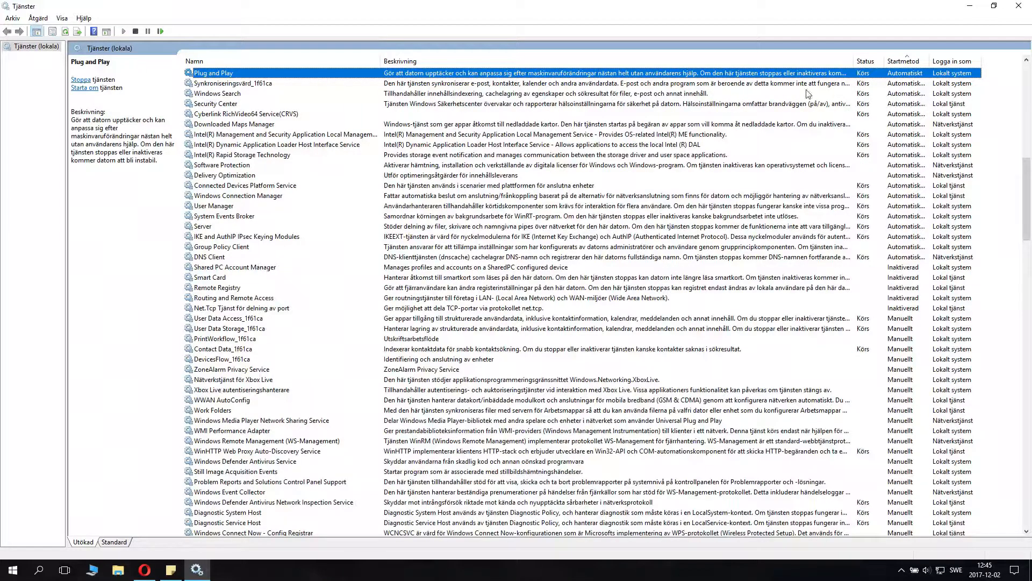
Step: Set Plug and Play's startup type back to Manuellt, apply it and close the properties
double_click(212, 72)
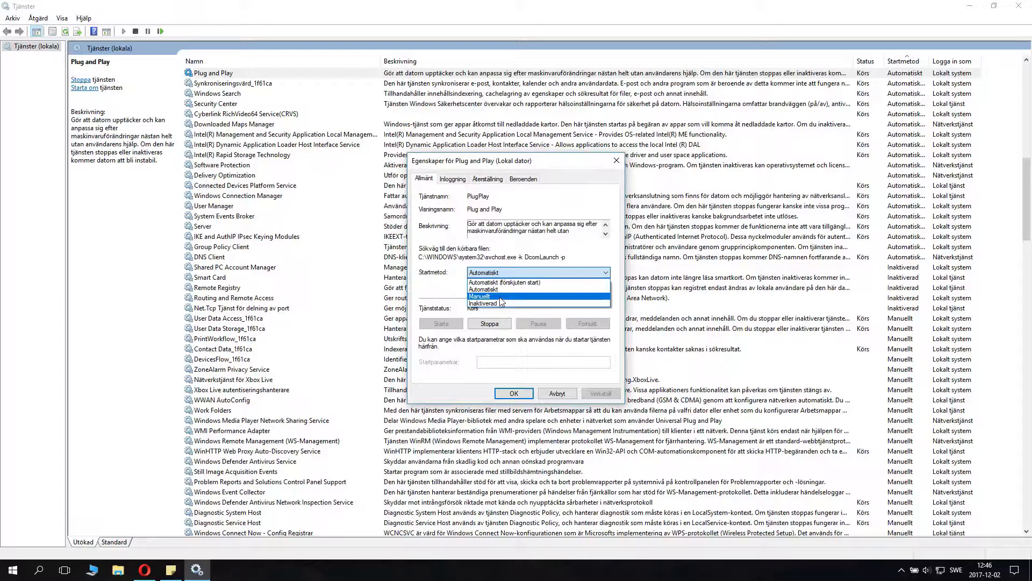
click(480, 297)
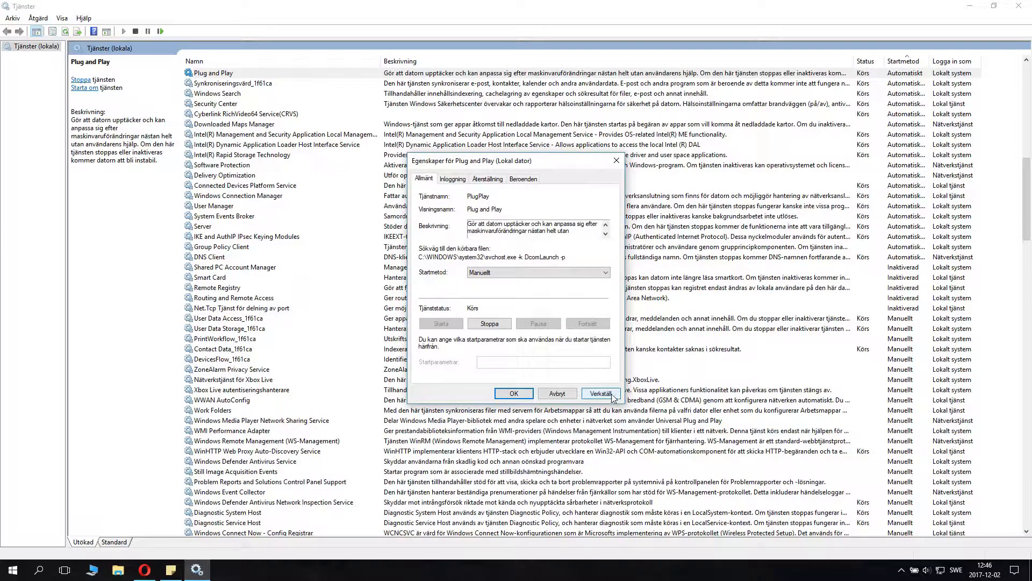
click(600, 393)
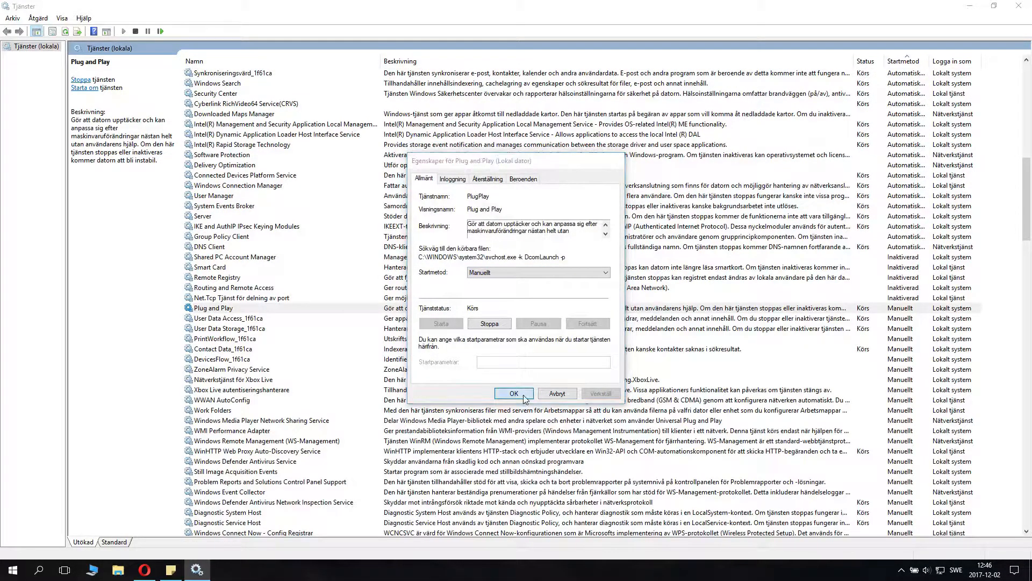
click(514, 394)
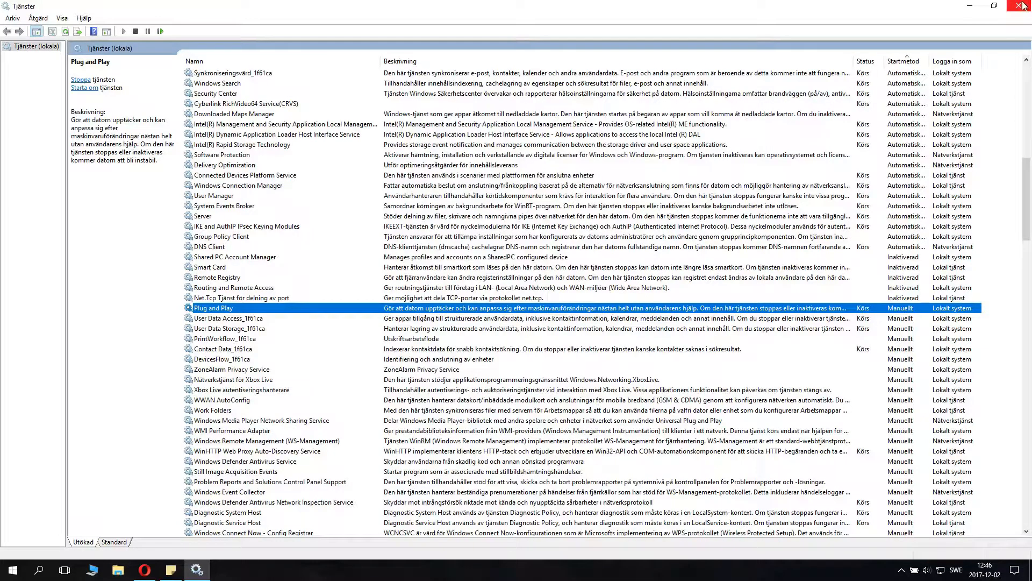